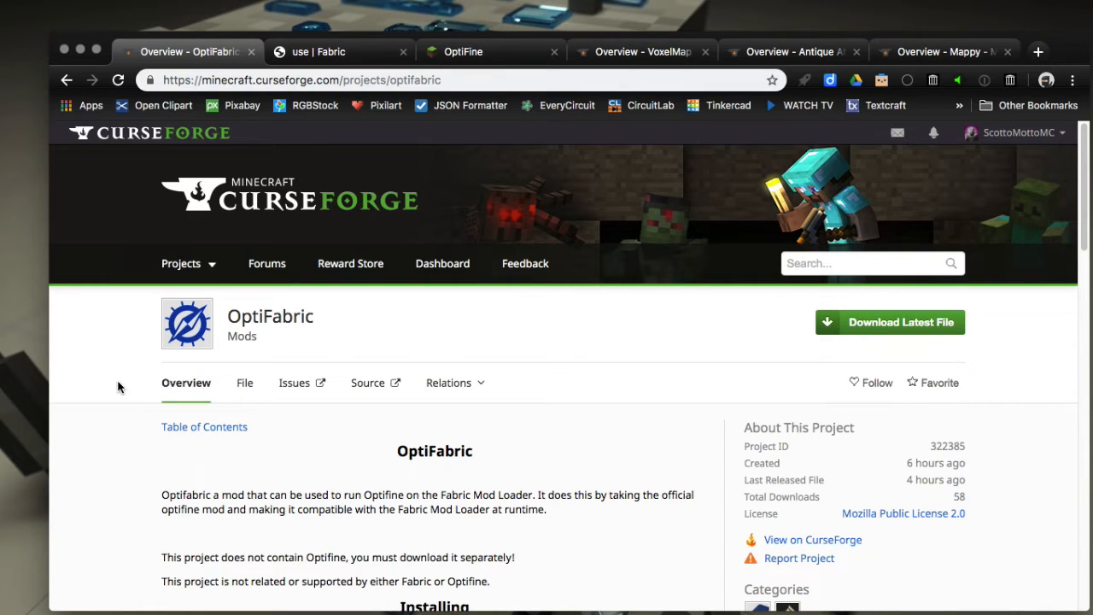
- Open OptiFine's downloads page listing versions like OptiFine 1.14 HD U F1 pre2
click(462, 52)
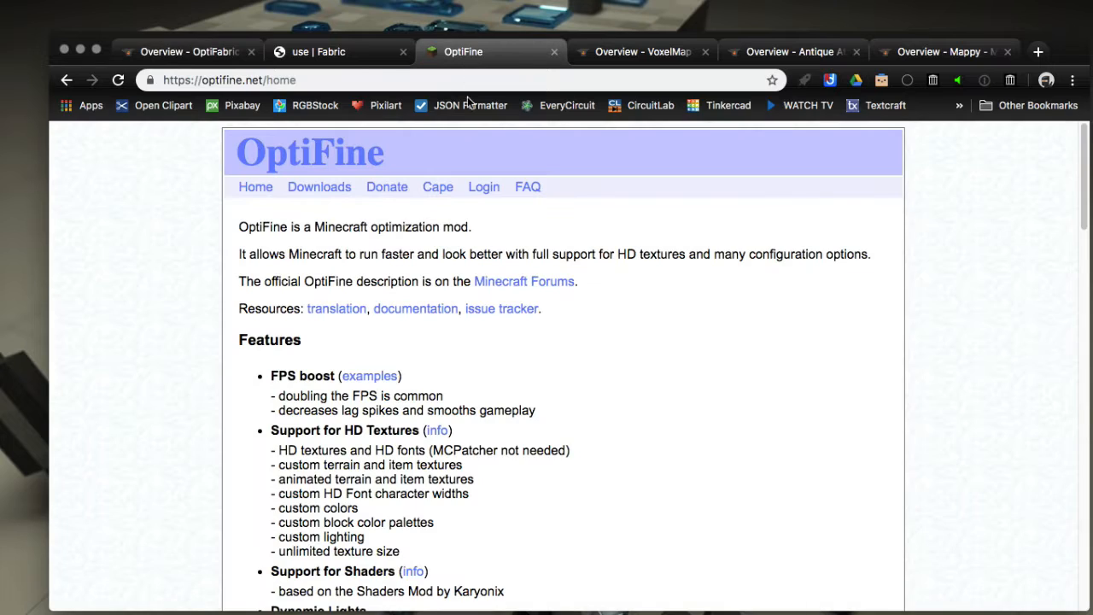
mouse_move(303, 204)
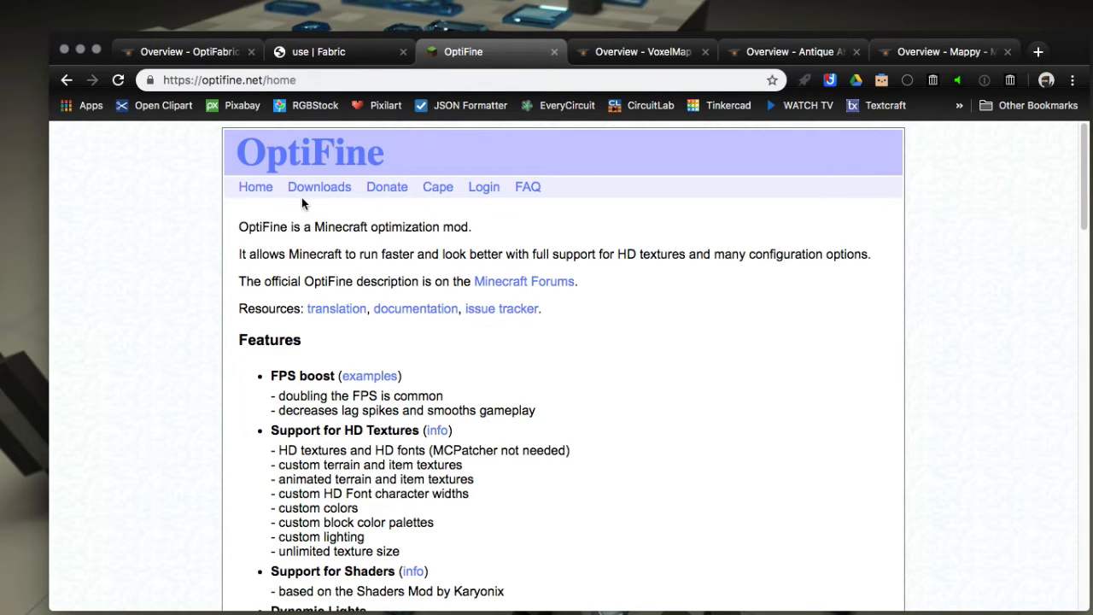
click(319, 186)
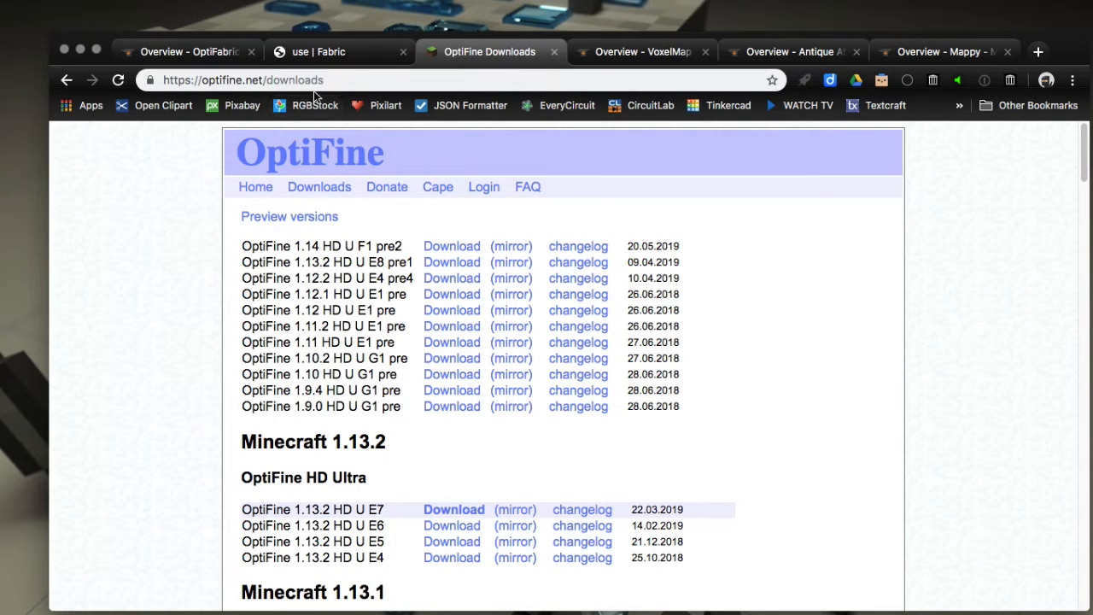
mouse_move(168, 264)
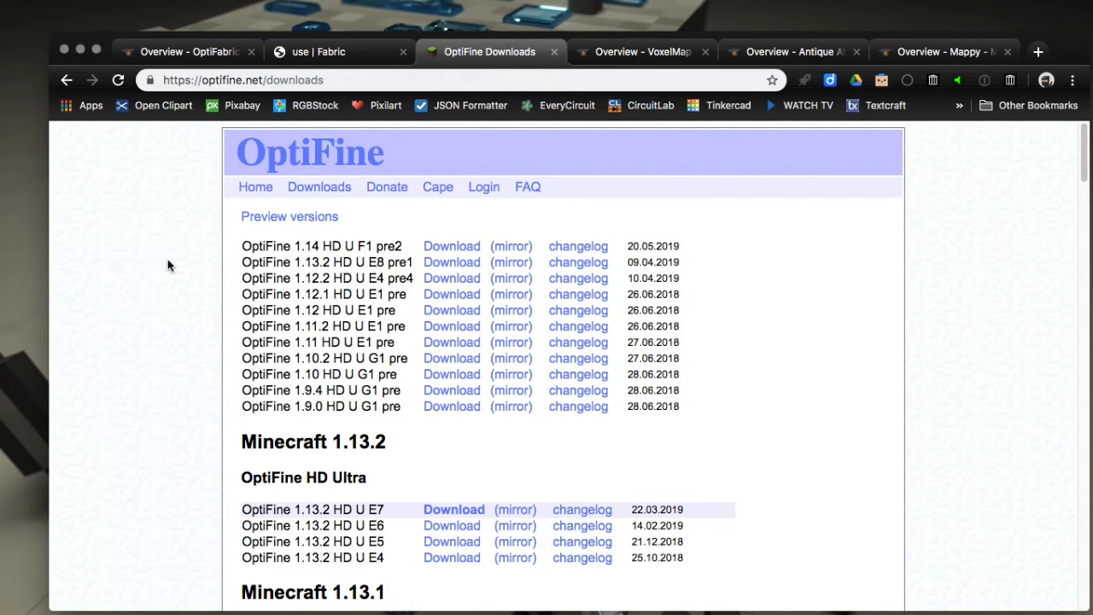
mouse_move(250, 242)
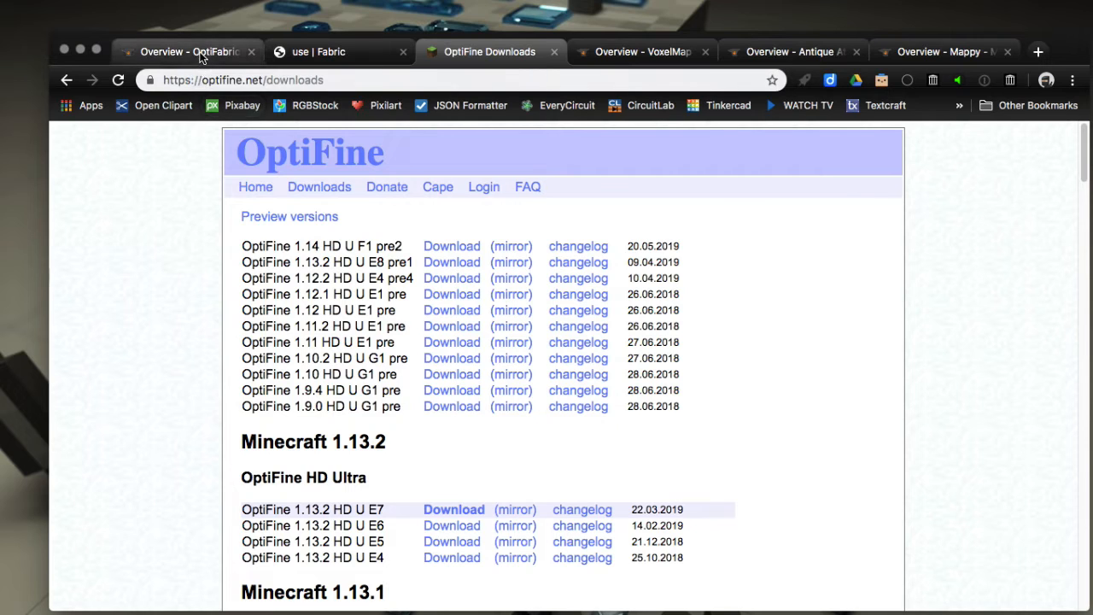
- Browse the Antique Atlas and Mappy CurseForge pages, ending back on OptiFabric's page
click(188, 51)
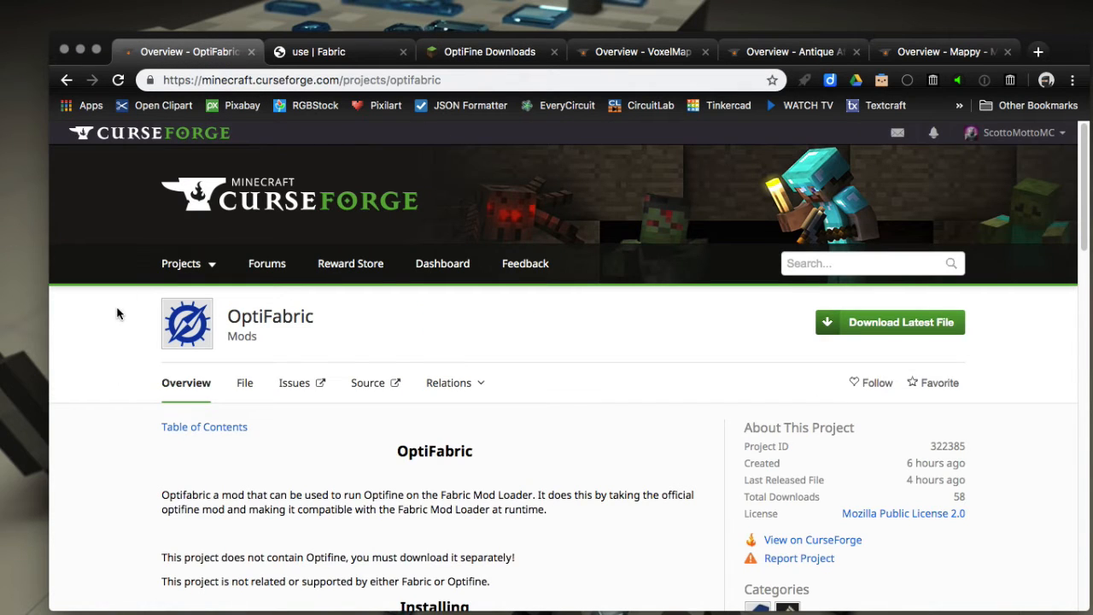
mouse_move(114, 368)
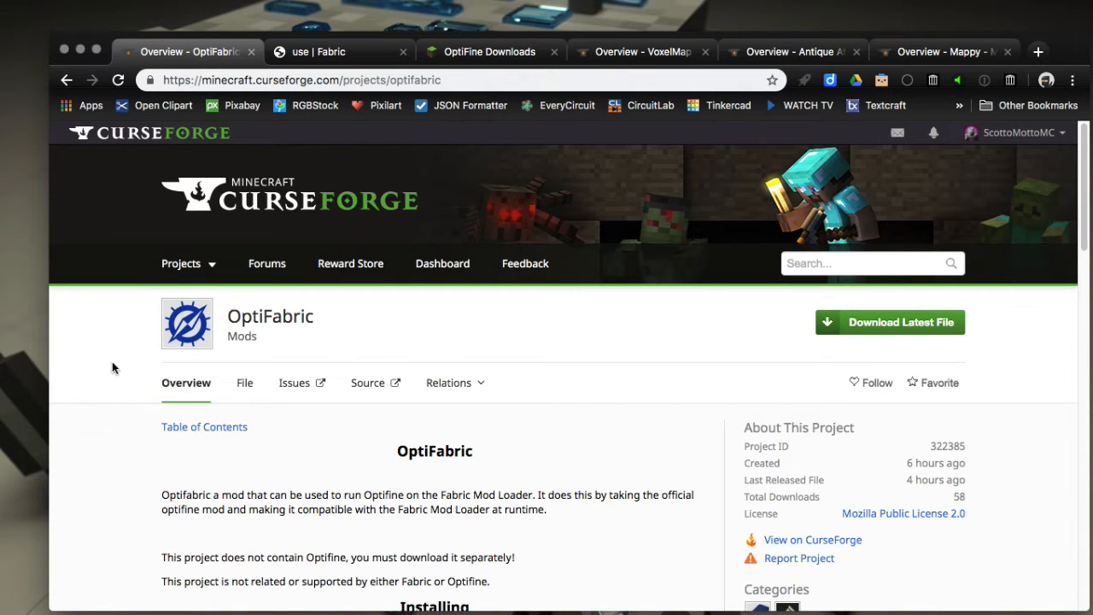
mouse_move(115, 461)
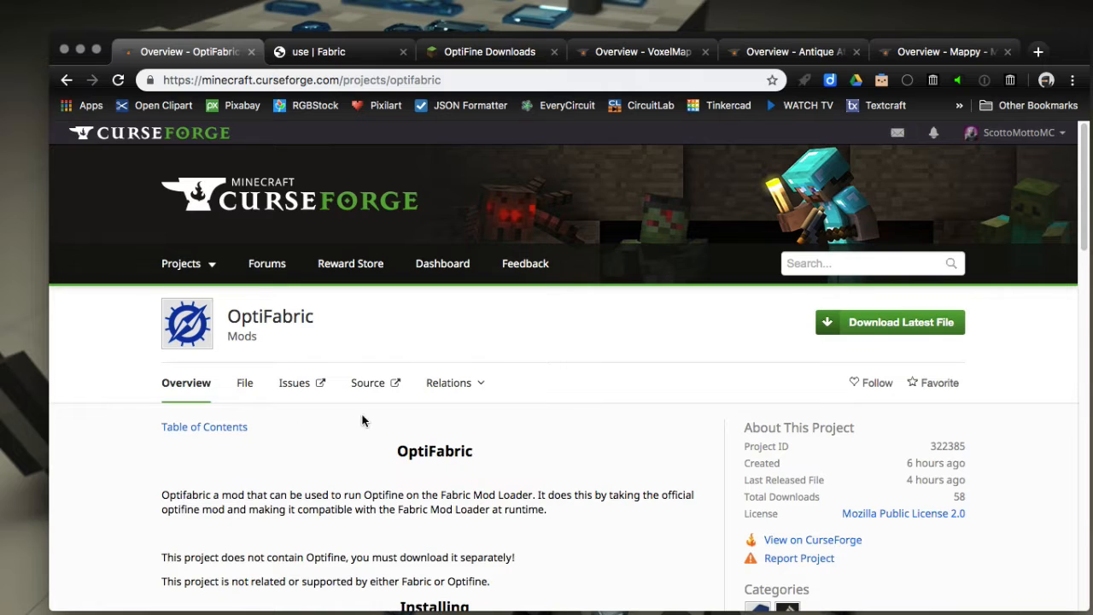
mouse_move(538, 145)
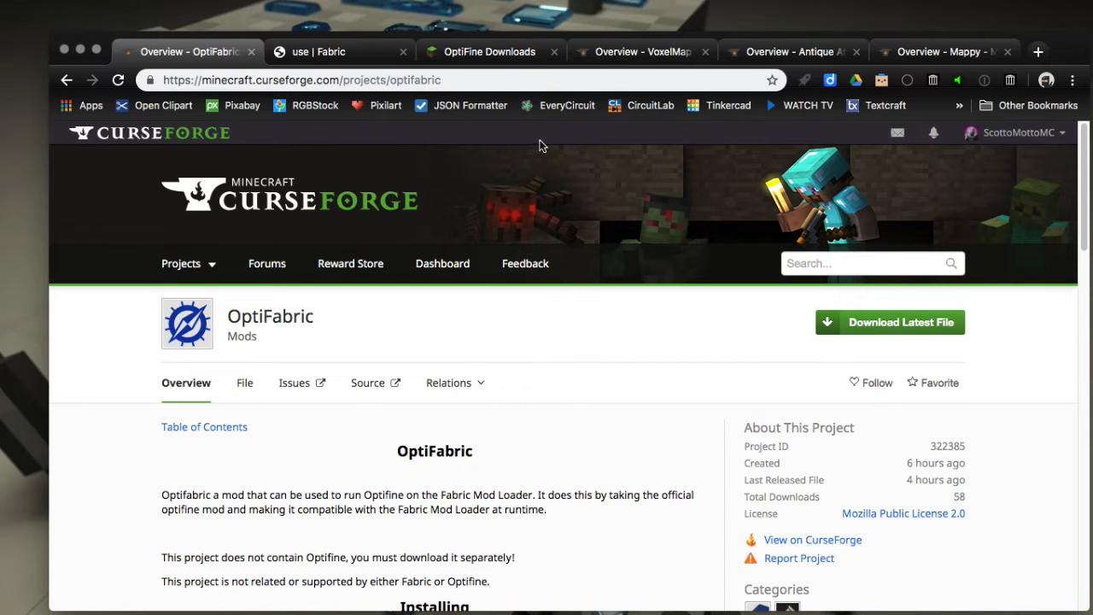
mouse_move(491, 52)
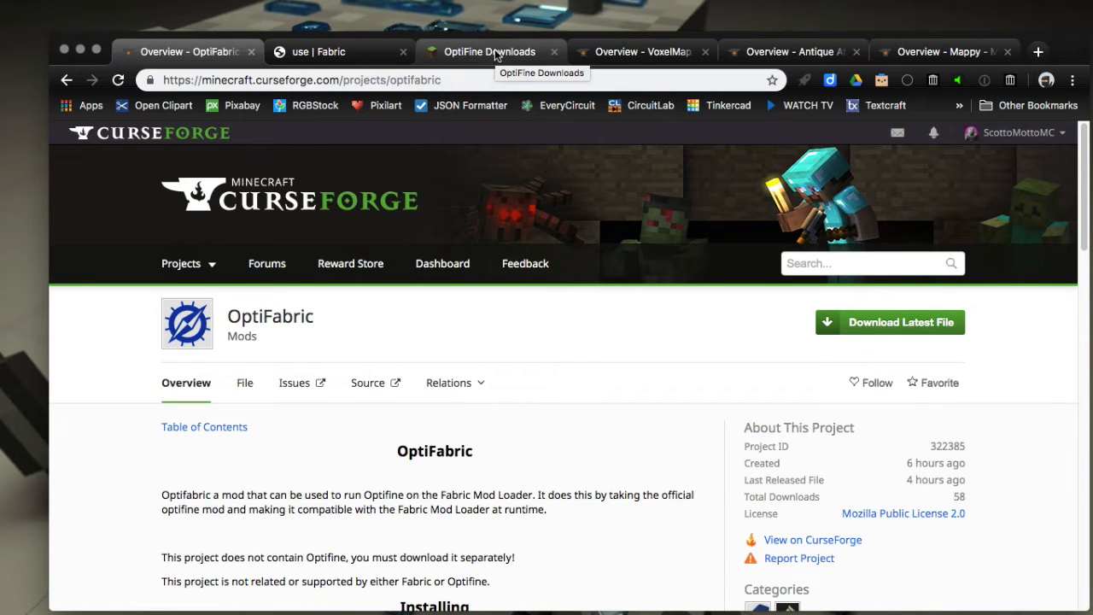
mouse_move(644, 51)
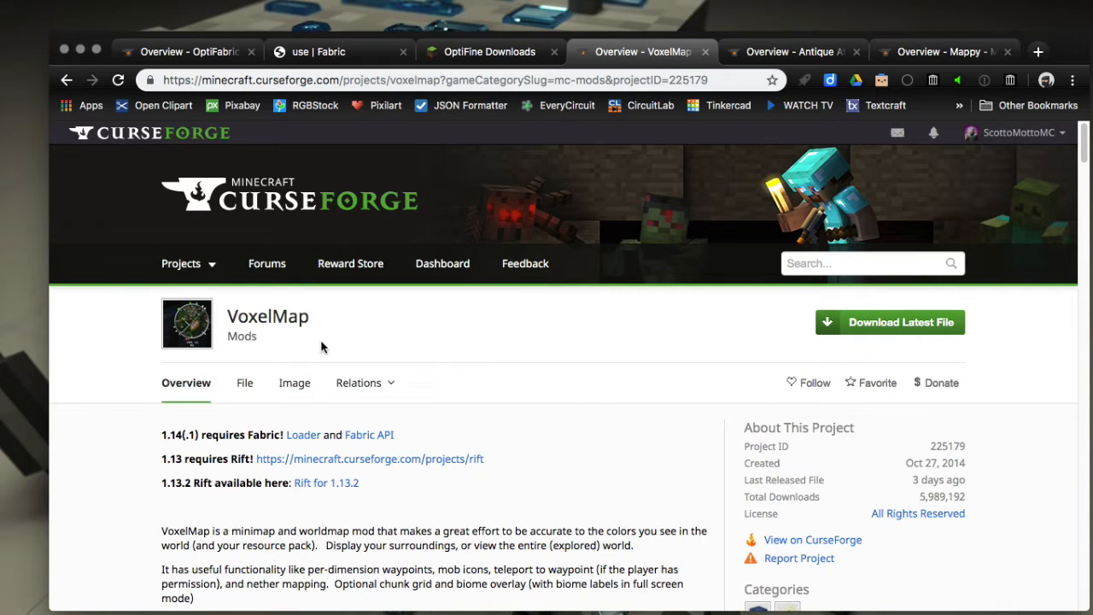
click(790, 51)
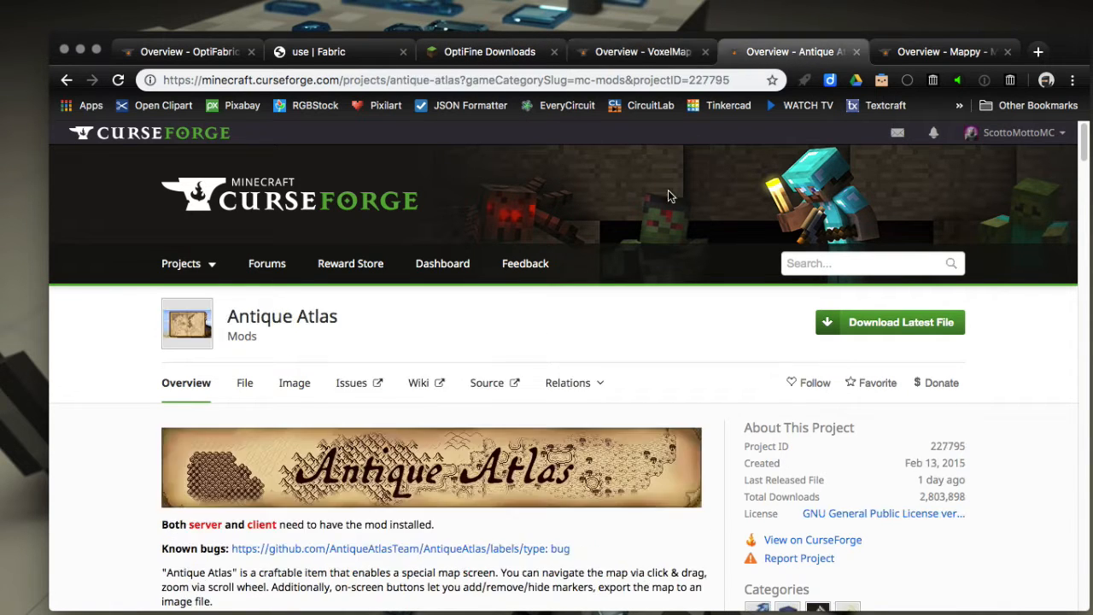
click(939, 51)
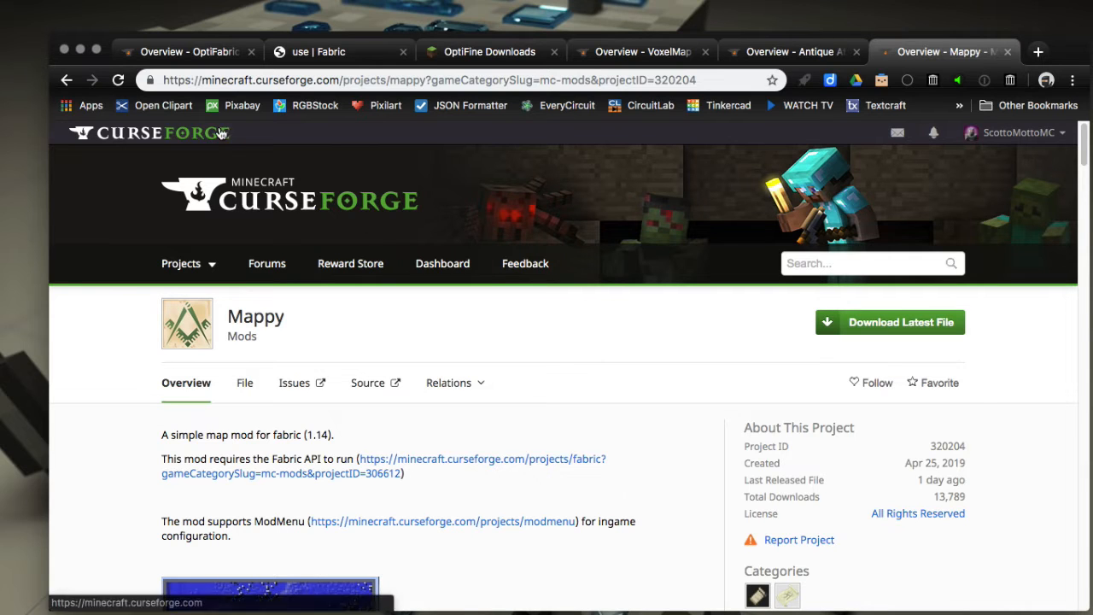
click(186, 52)
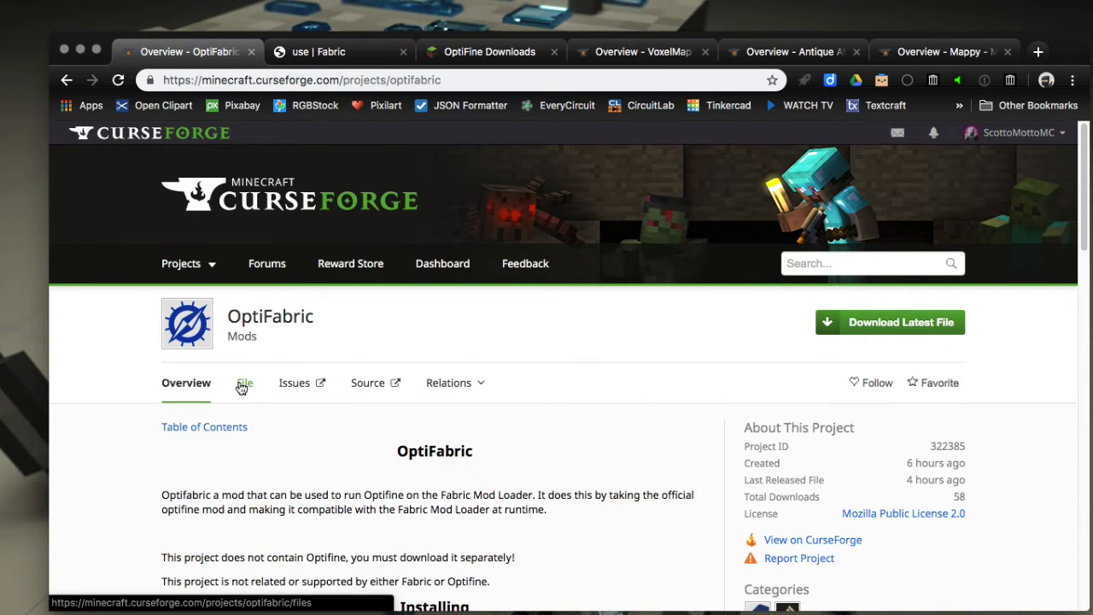
- Show OptiFabric's files, listing optifabric-0.1.1.jar and optifabric-0.1.0.jar for 1.14
click(242, 382)
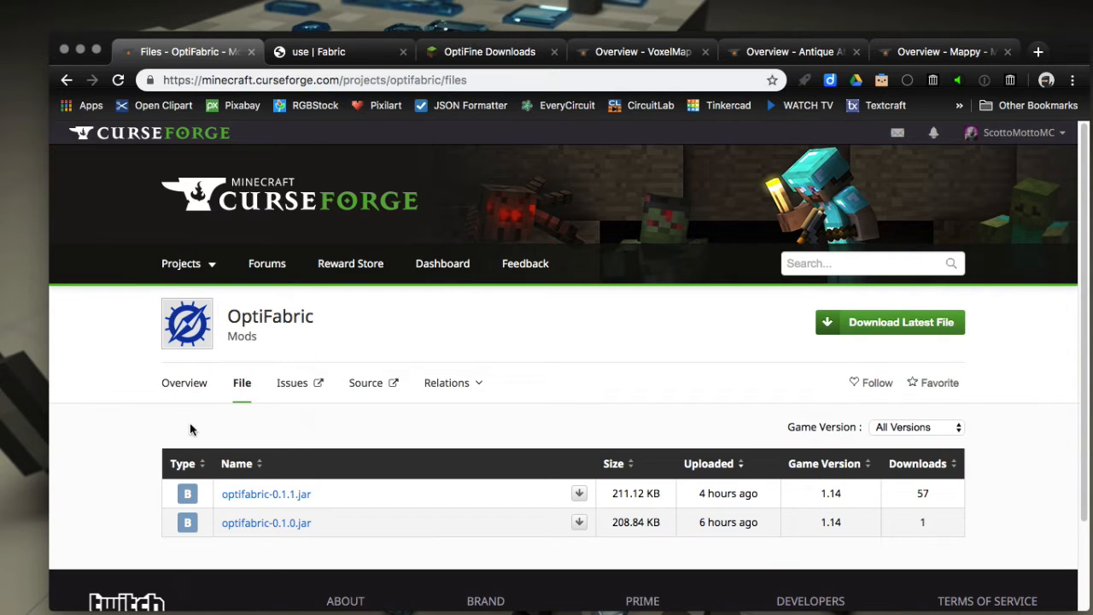
mouse_move(98, 396)
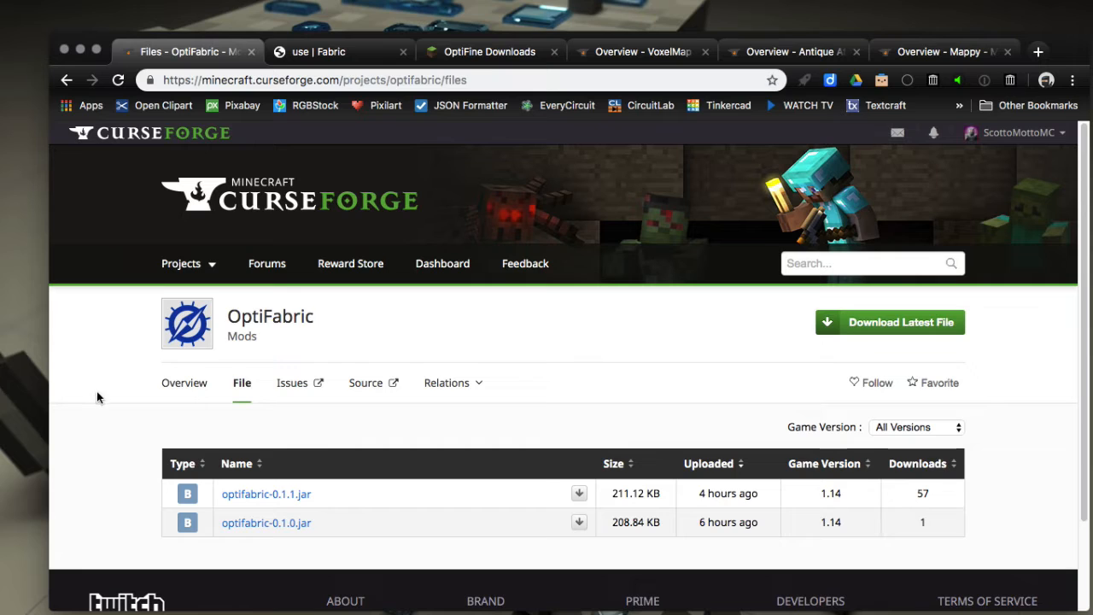
mouse_move(559, 468)
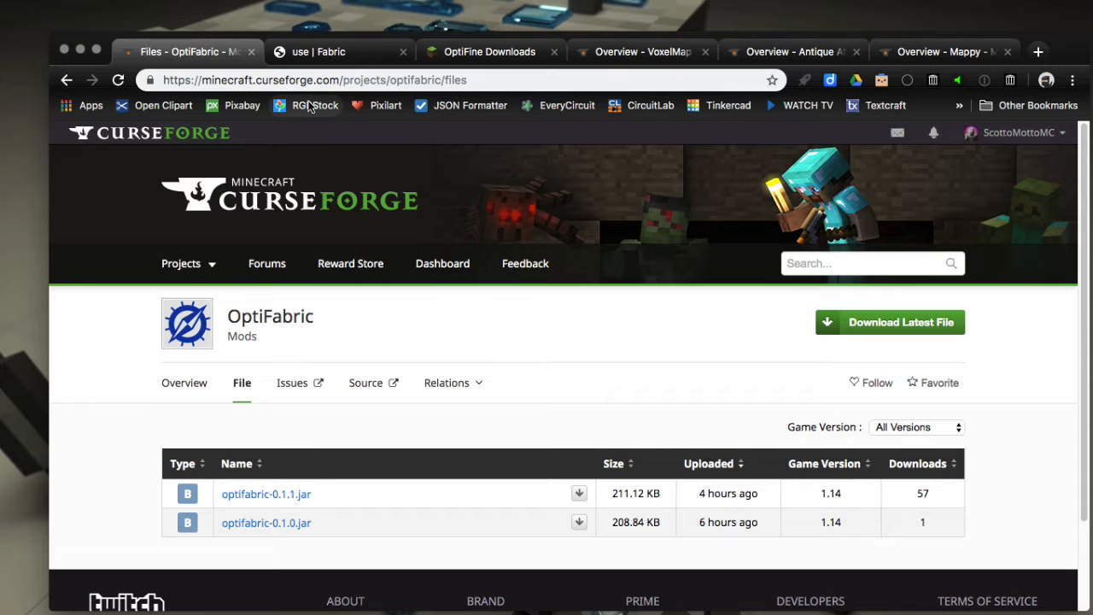
- On the Fabric use page, pick game/mappings version 1.14+build.21 for MultiMC
click(324, 51)
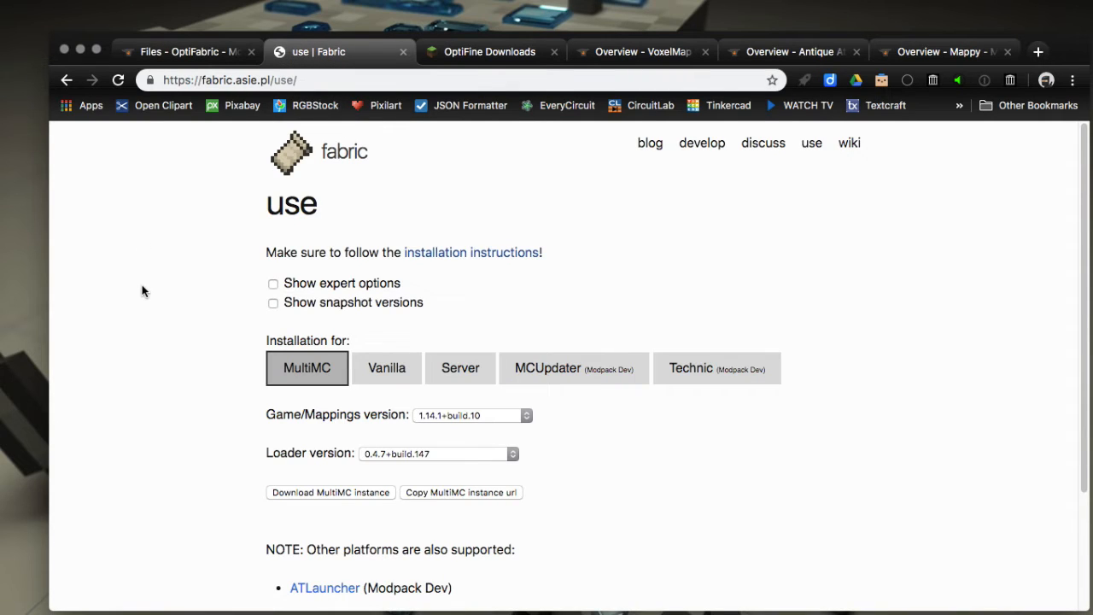
mouse_move(164, 176)
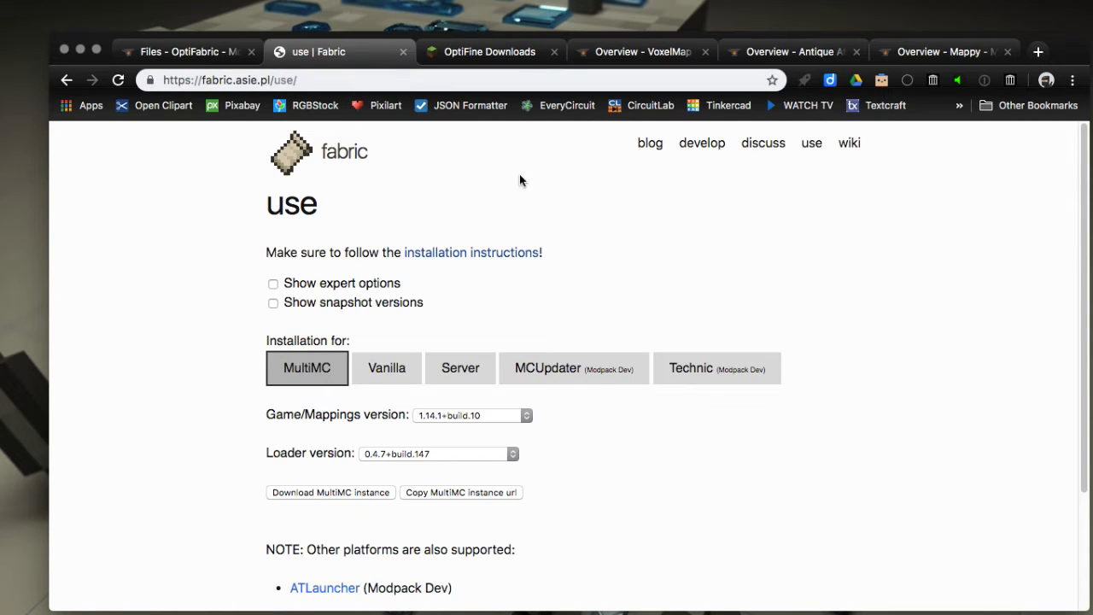
mouse_move(694, 213)
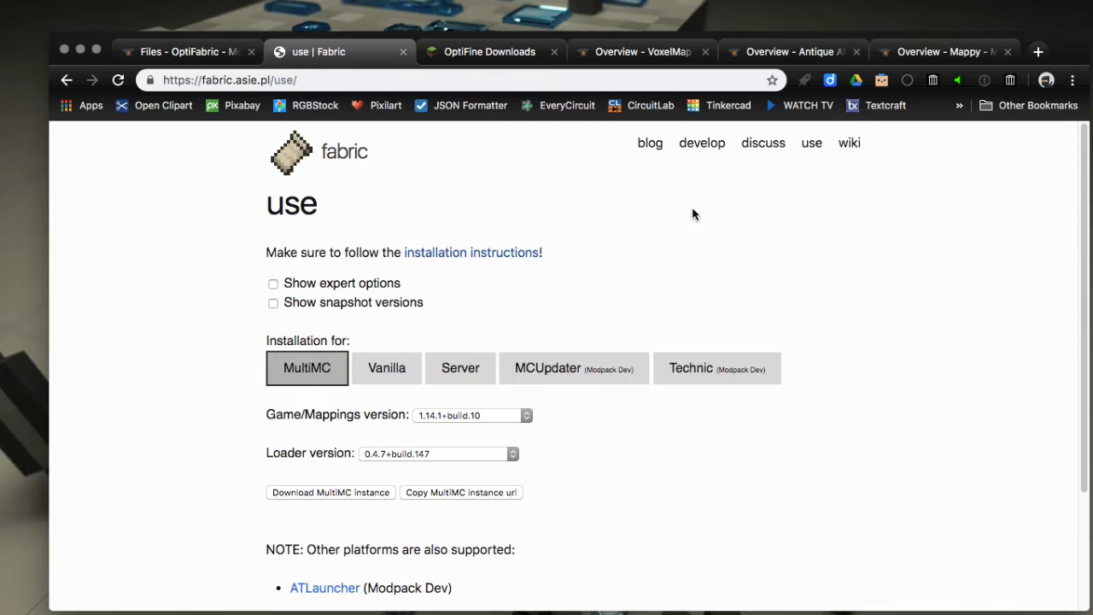
mouse_move(317, 366)
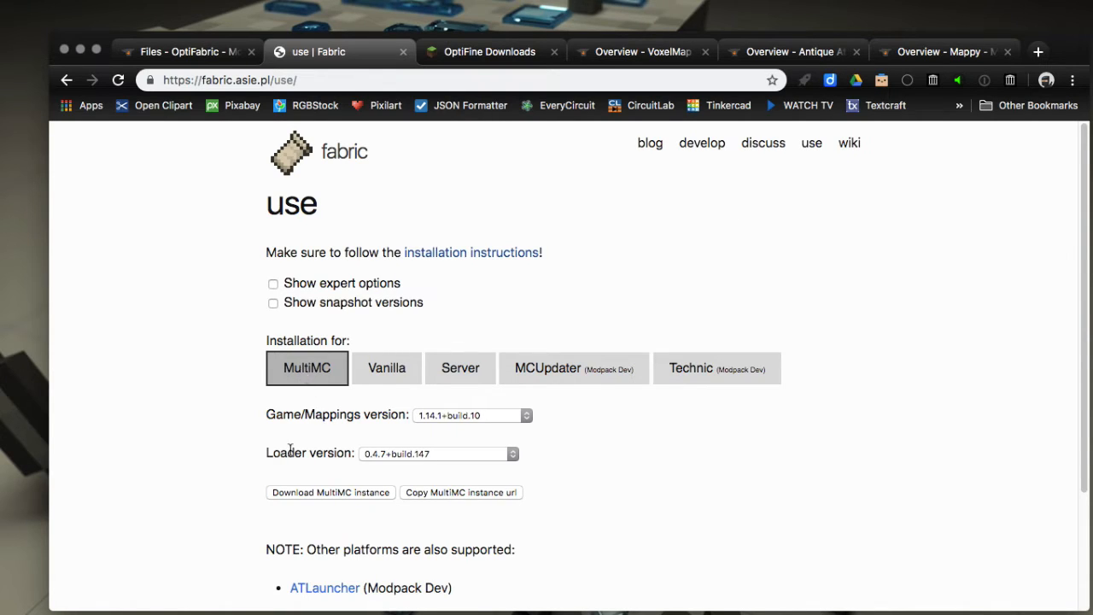
mouse_move(476, 427)
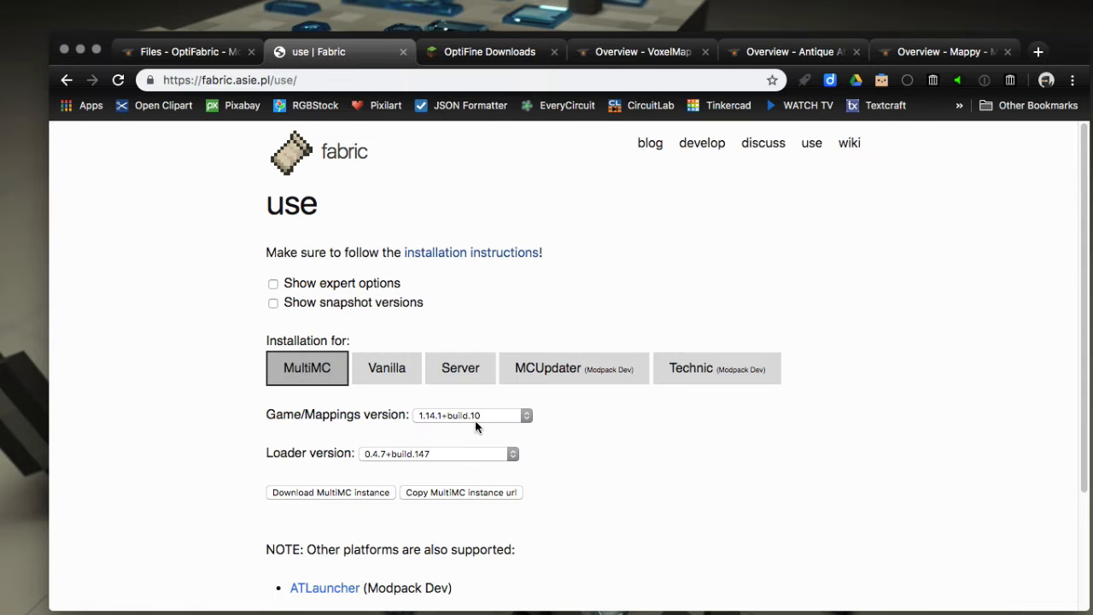
click(471, 415)
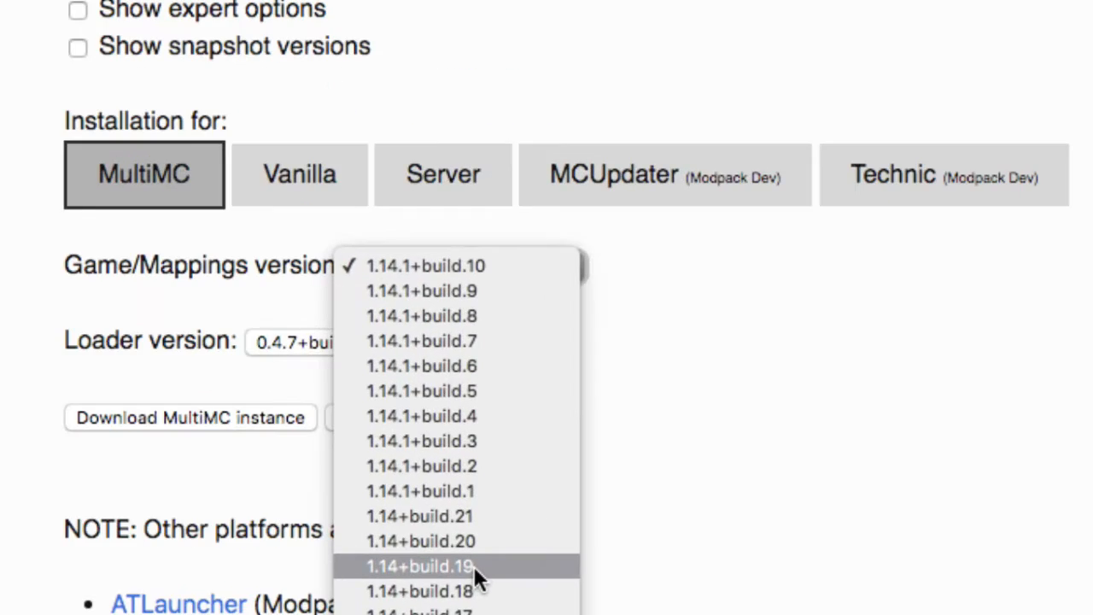
mouse_move(474, 516)
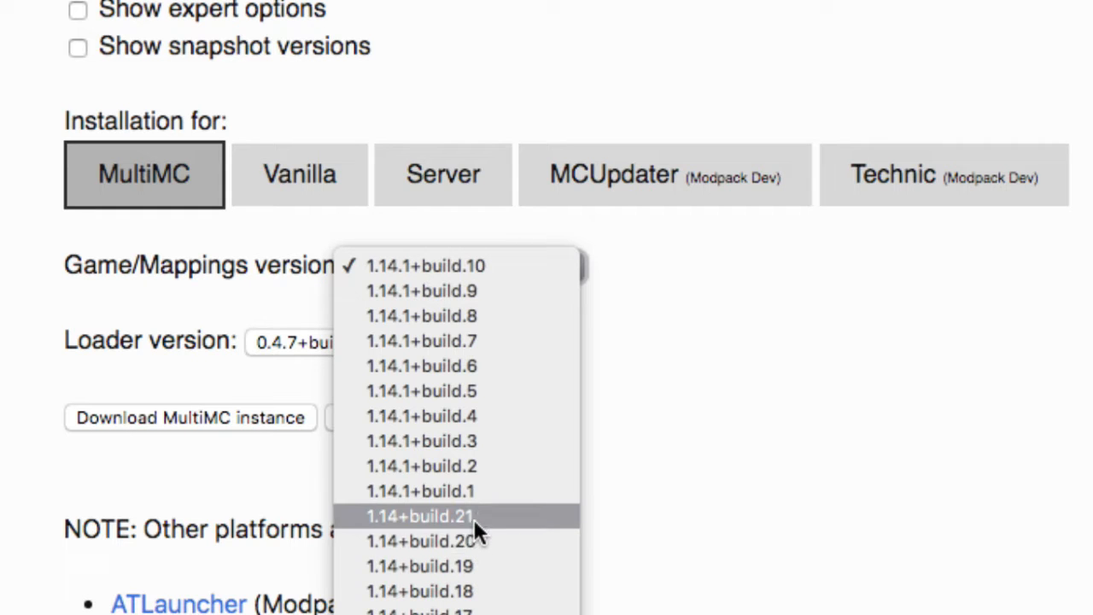
click(419, 516)
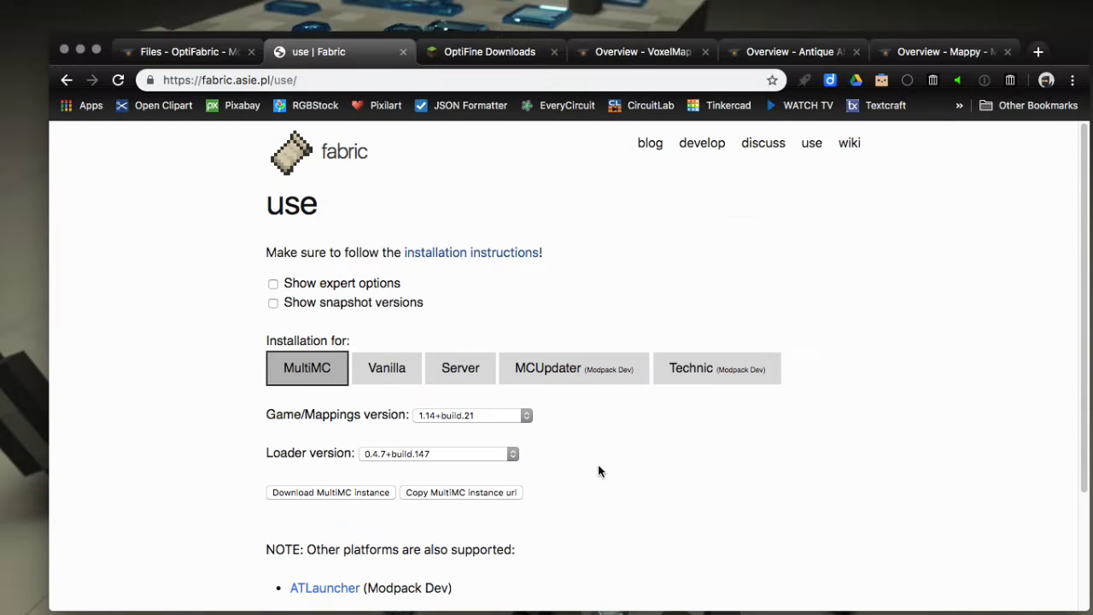
mouse_move(448, 496)
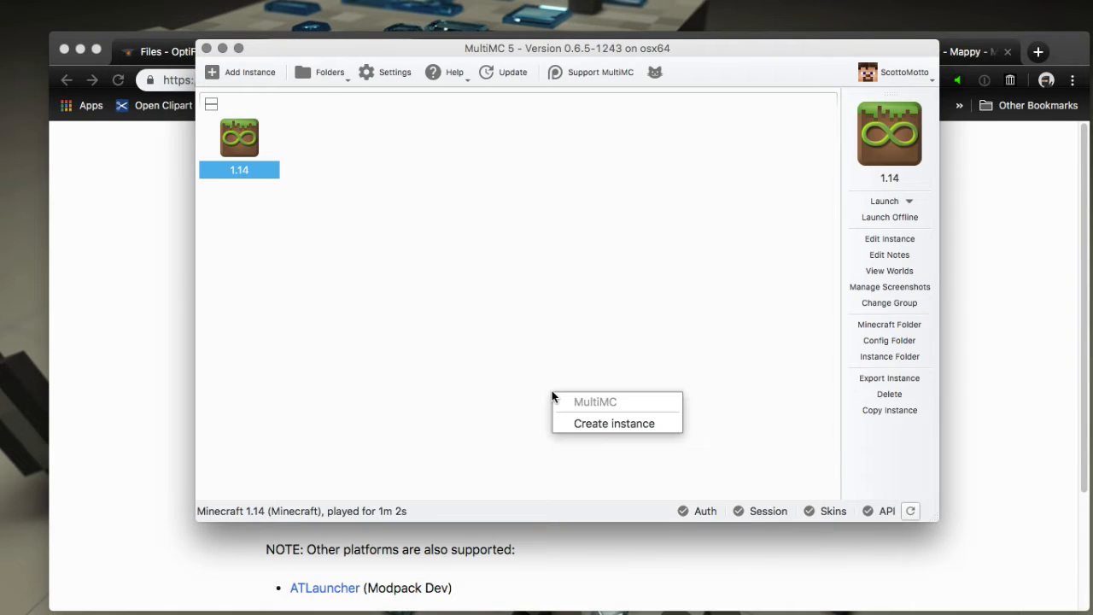
- Import a '1.14 OptiFabric' instance from the Fabric 1.14+build.21, loader 0.4.7 link
click(614, 422)
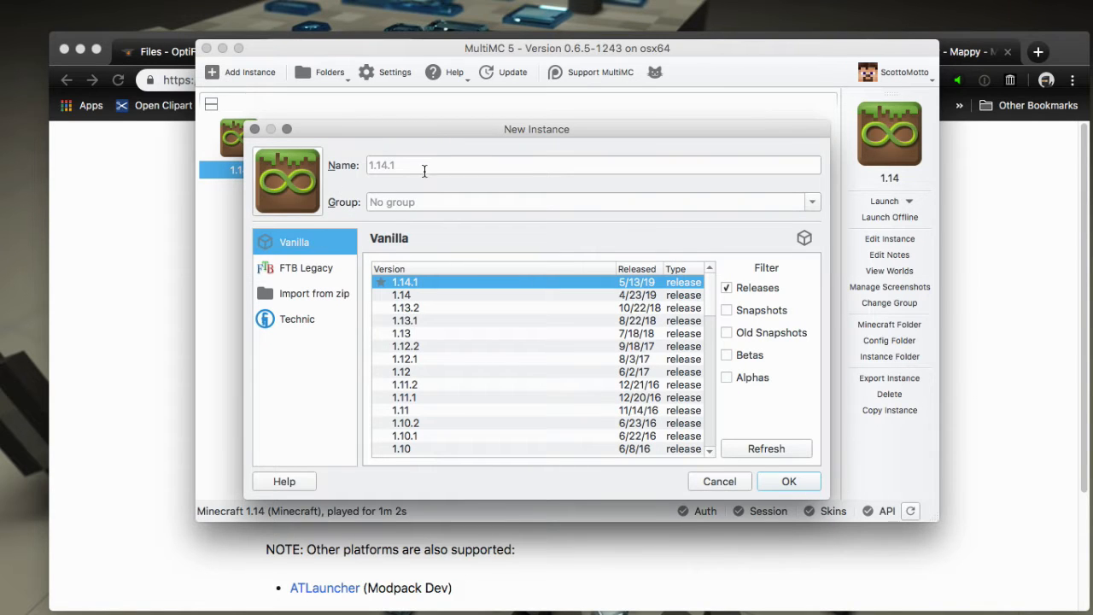
click(401, 295)
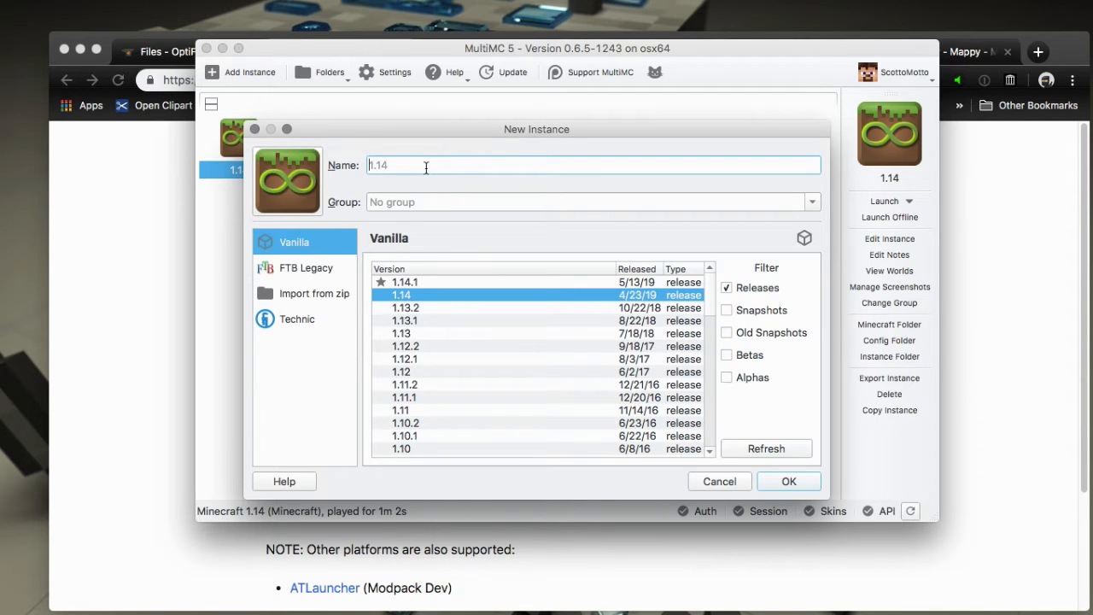
click(315, 293)
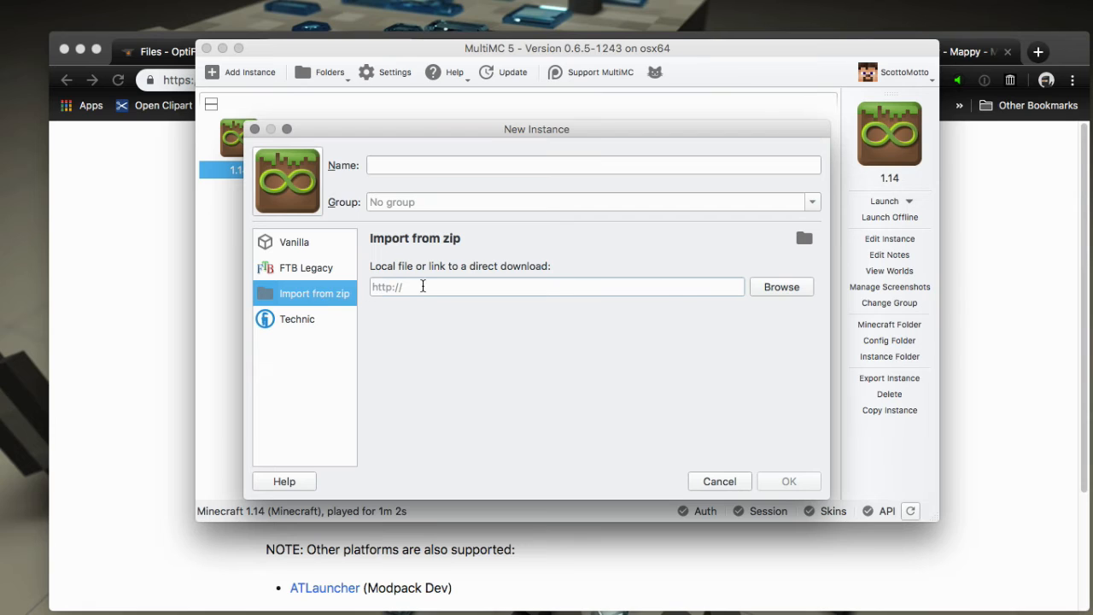
click(557, 286)
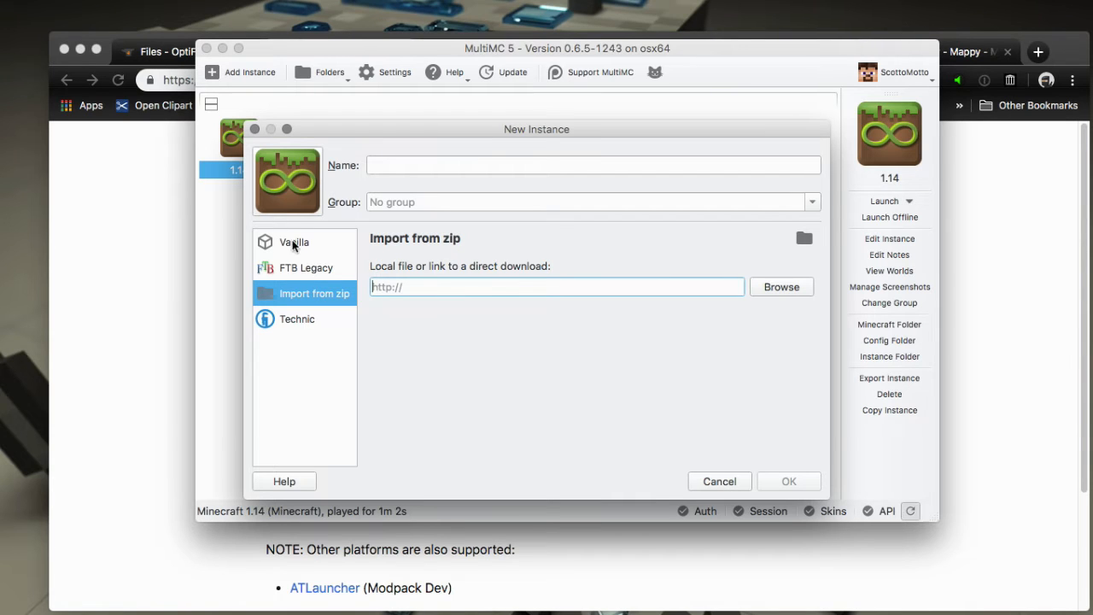
mouse_move(298, 304)
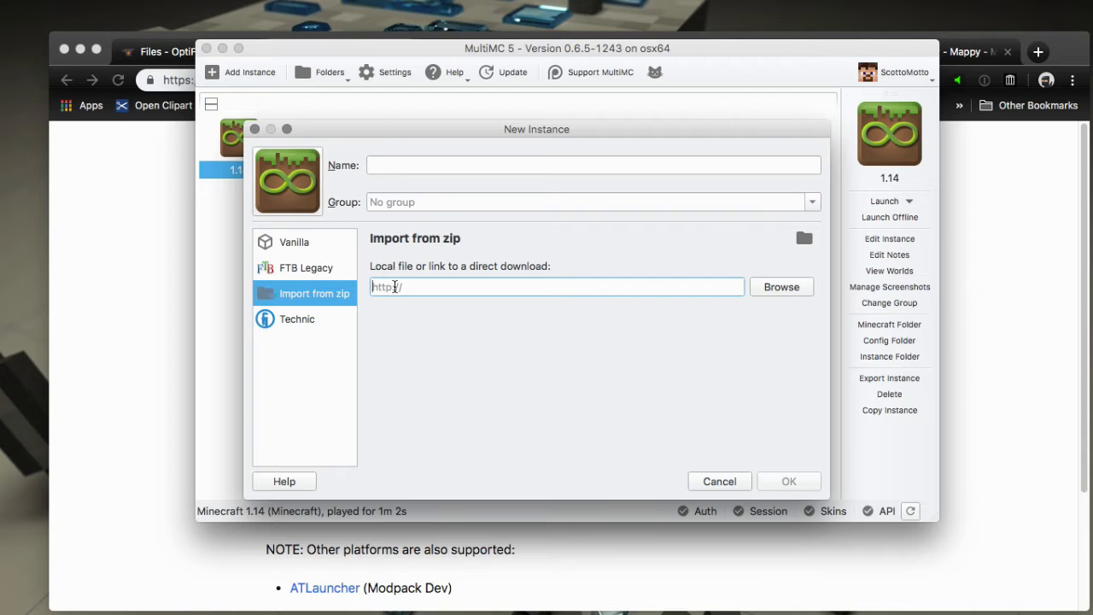
text(mc.net/download/multimc?yarn=1.14%2Bbuild.21&loader=0.4.7%2Bbuild.147)
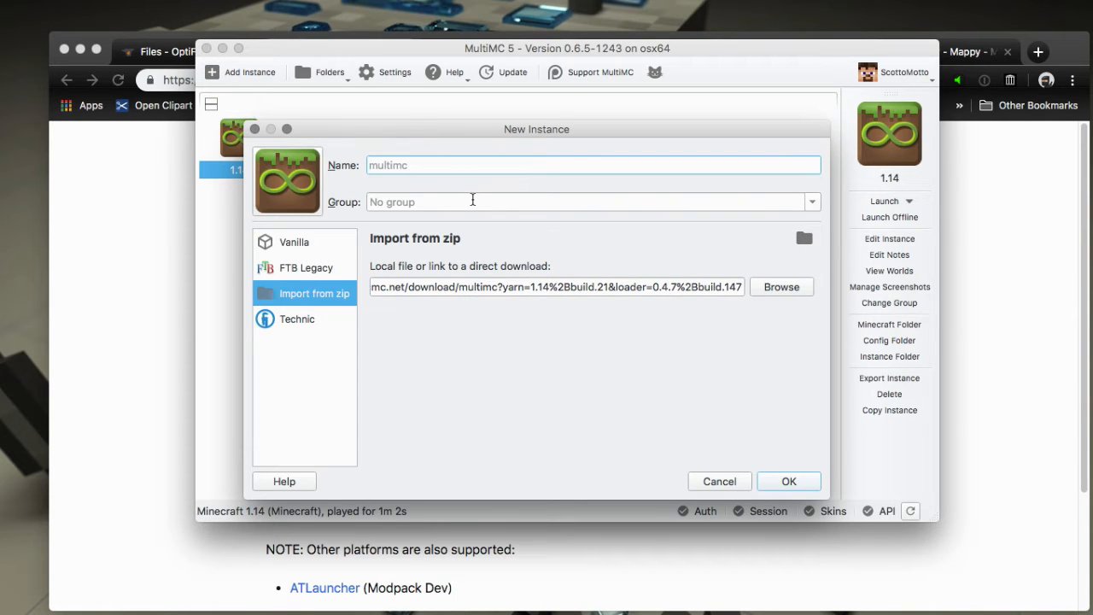
text(1)
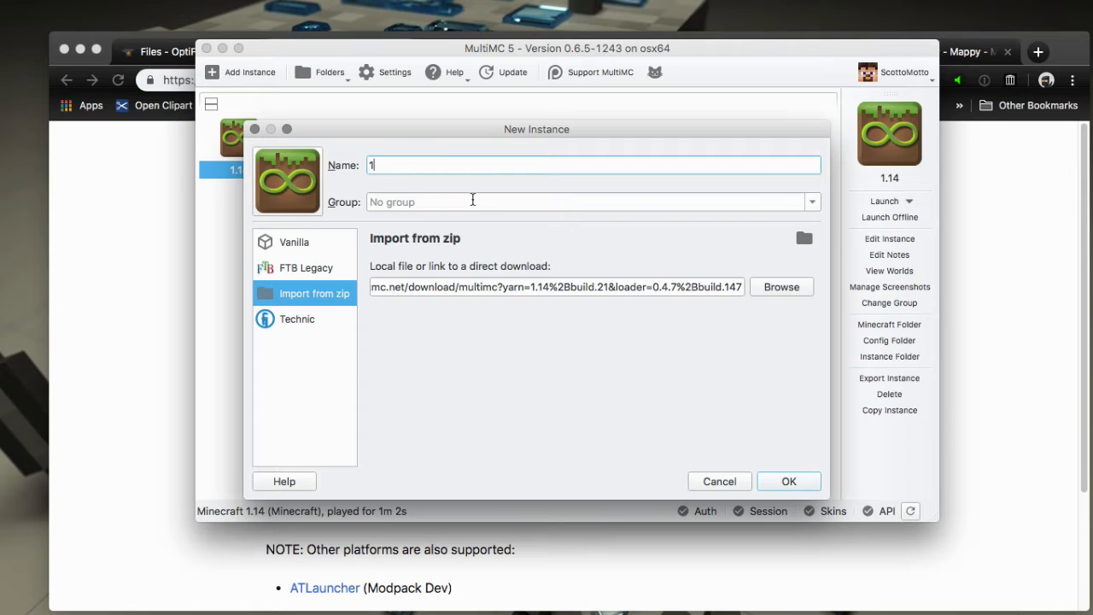
text(.14)
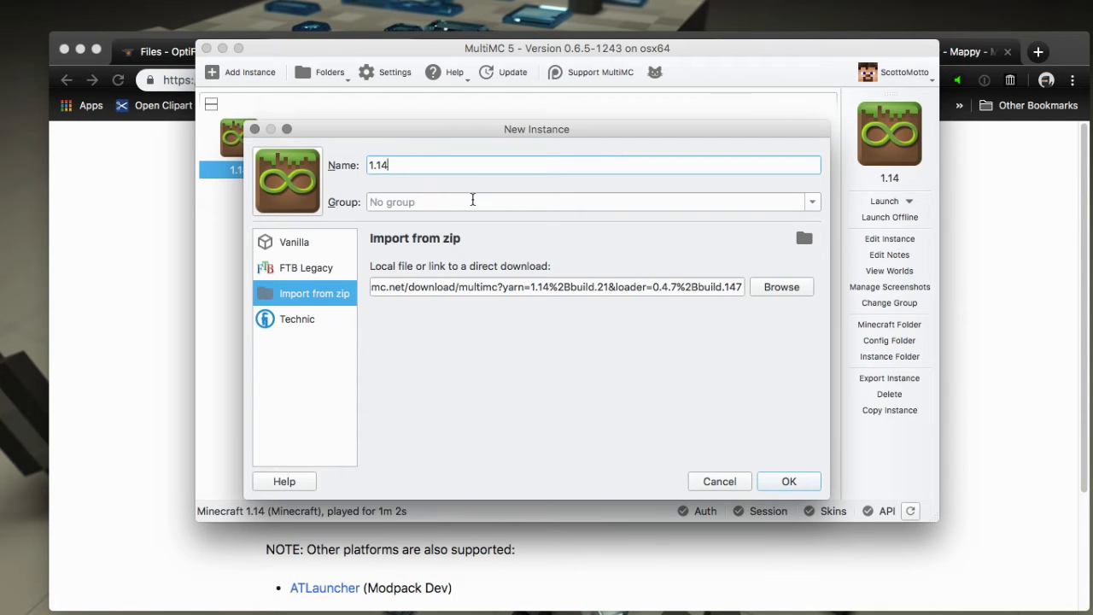
text(Opti)
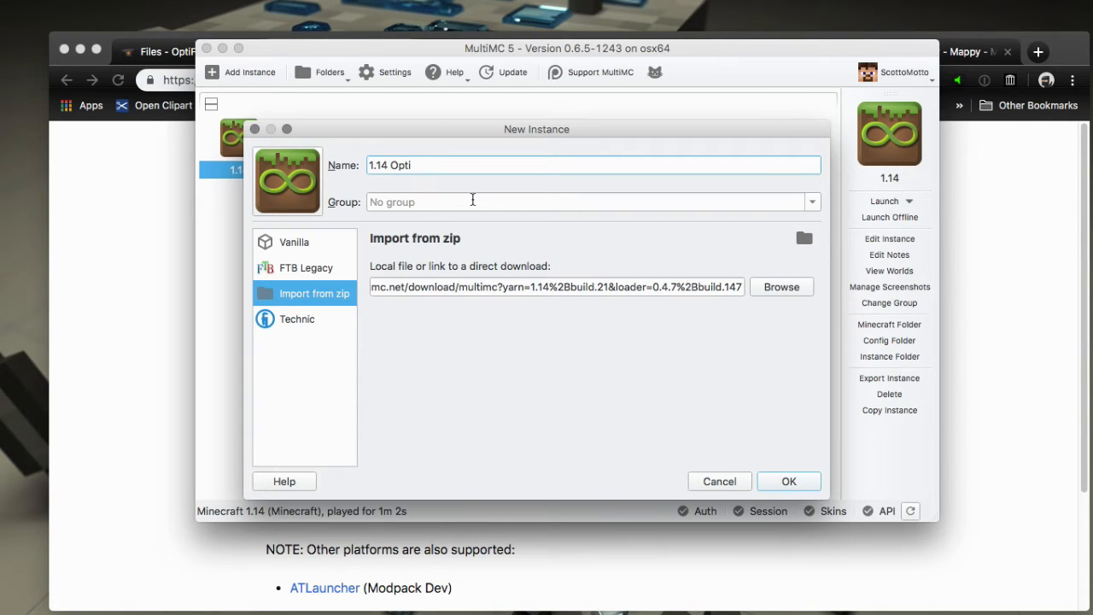
text(Fabric)
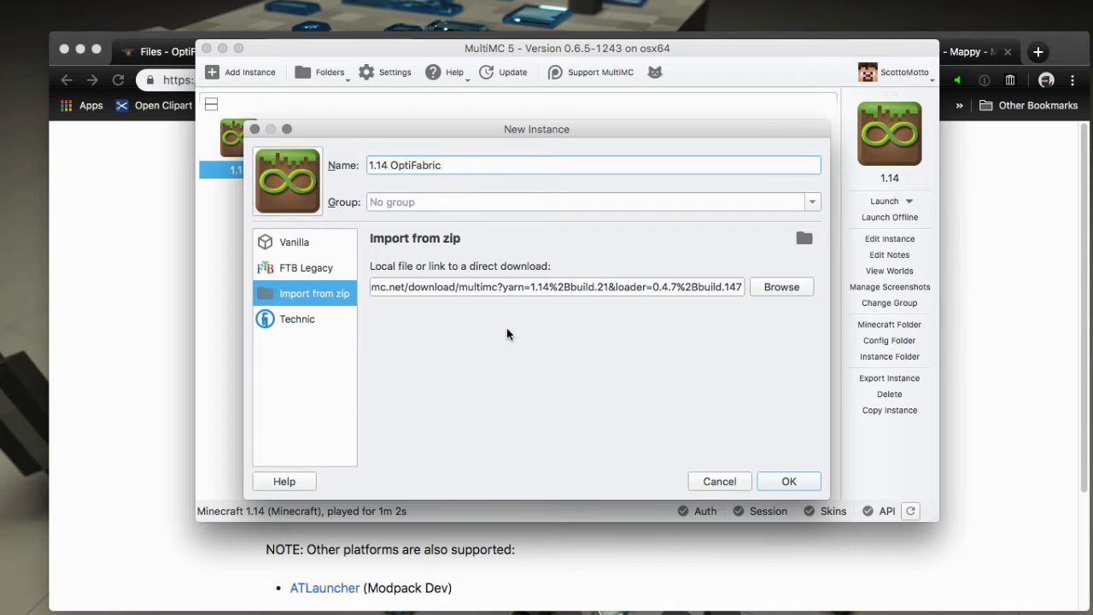
click(788, 480)
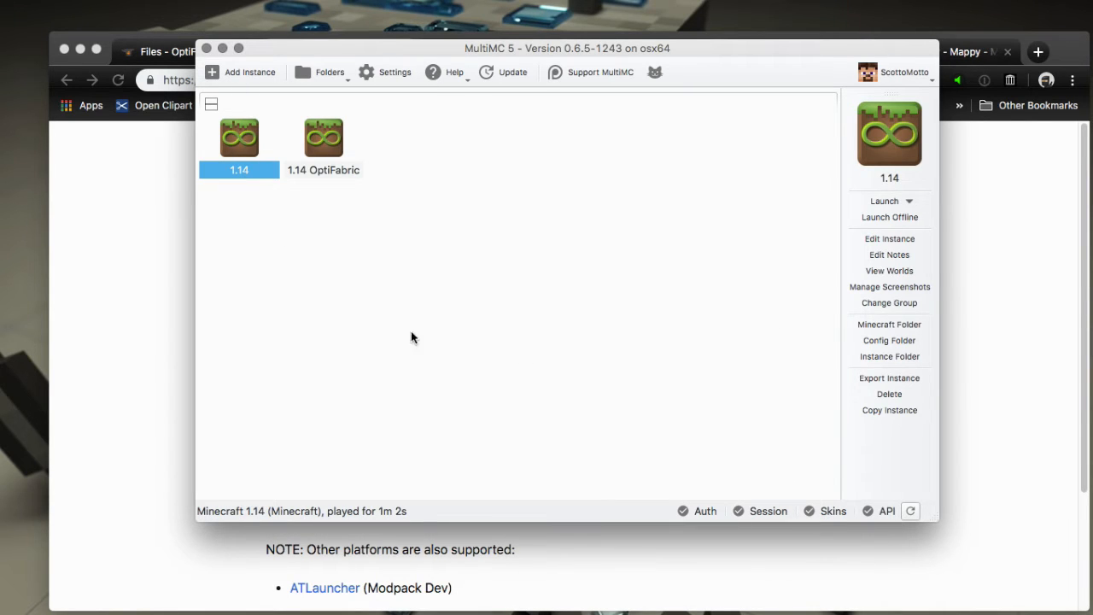
click(323, 141)
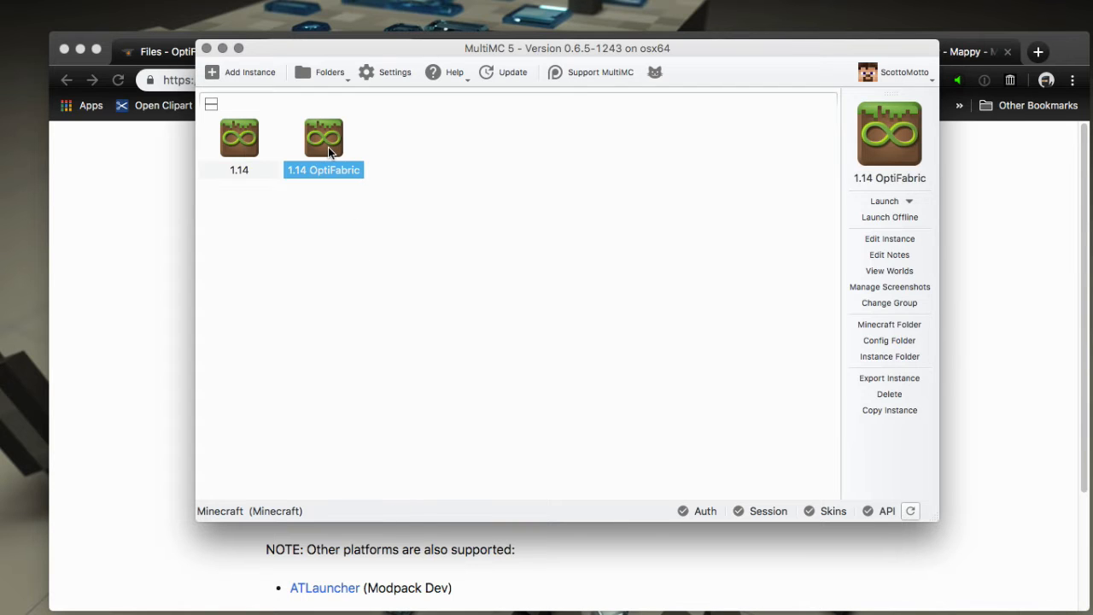
mouse_move(324, 141)
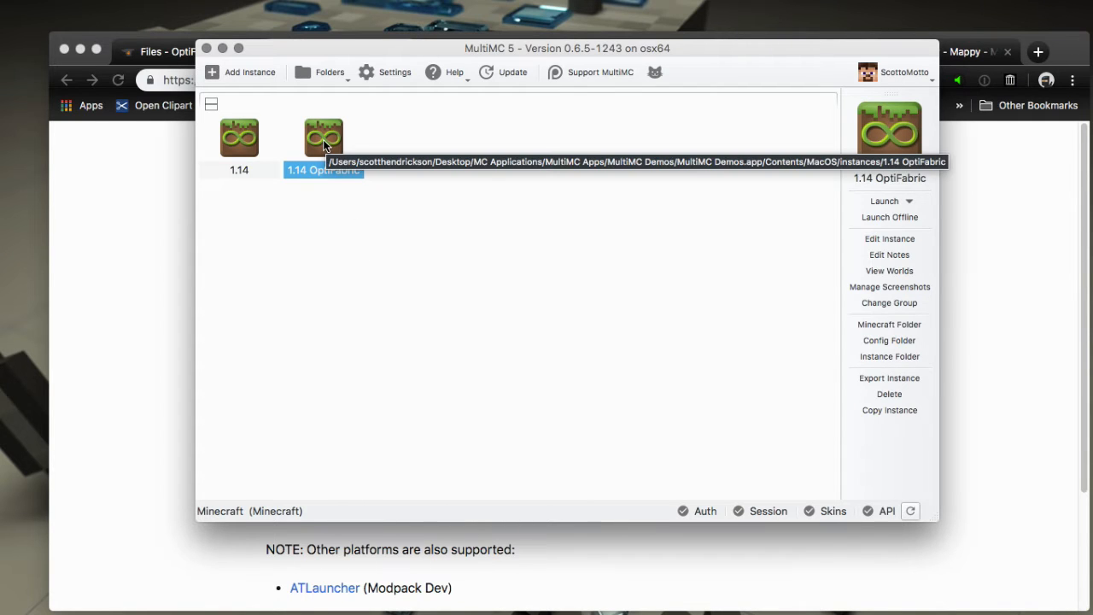
- Edit the 1.14 OptiFabric instance and go to its Loader mods page
right_click(322, 137)
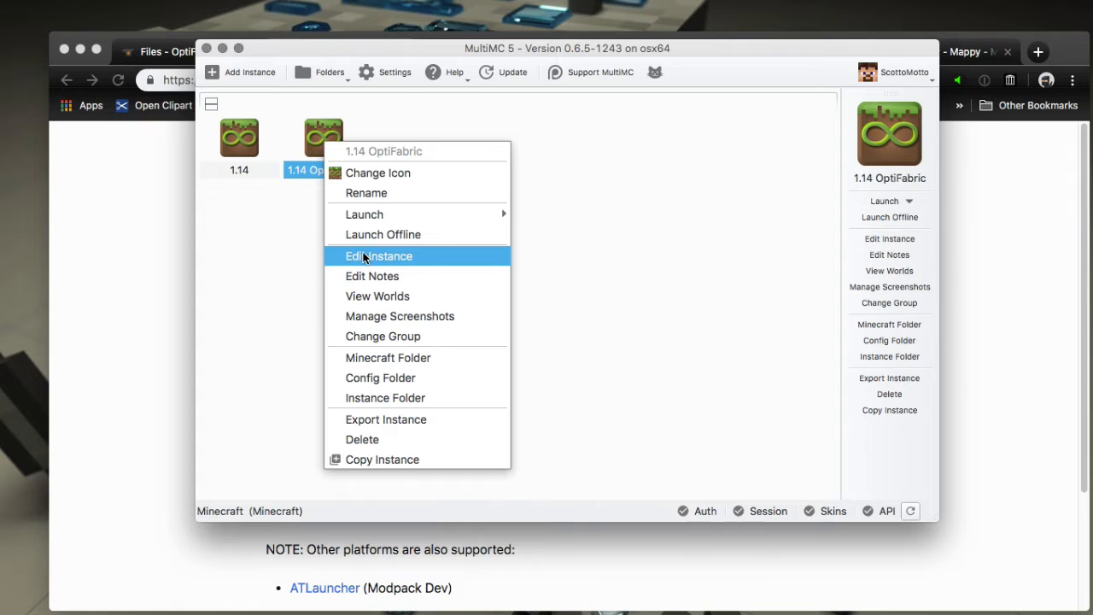
click(378, 255)
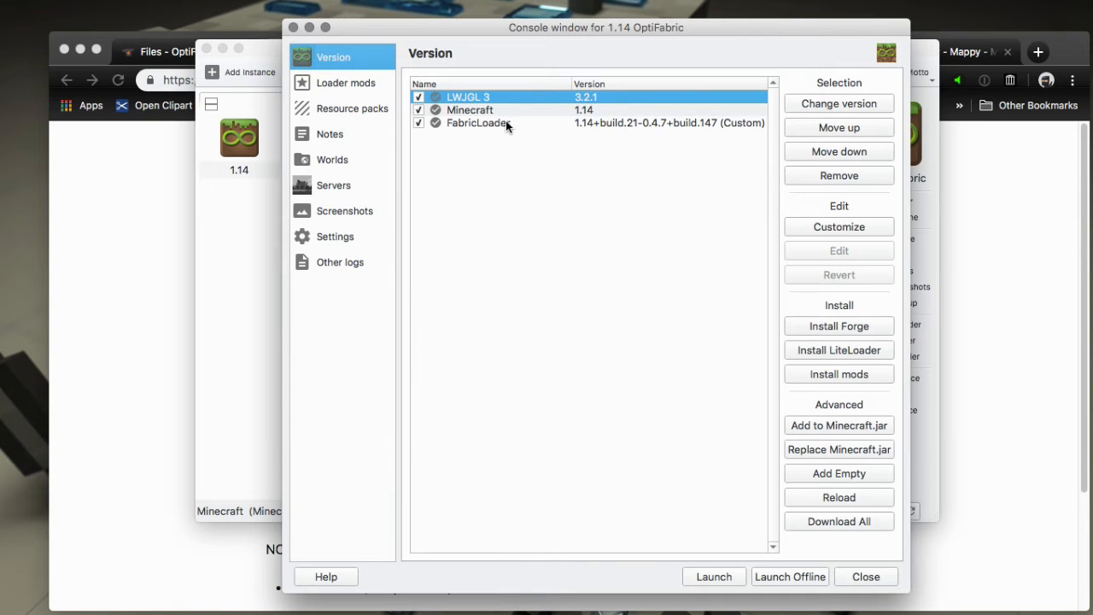
click(346, 82)
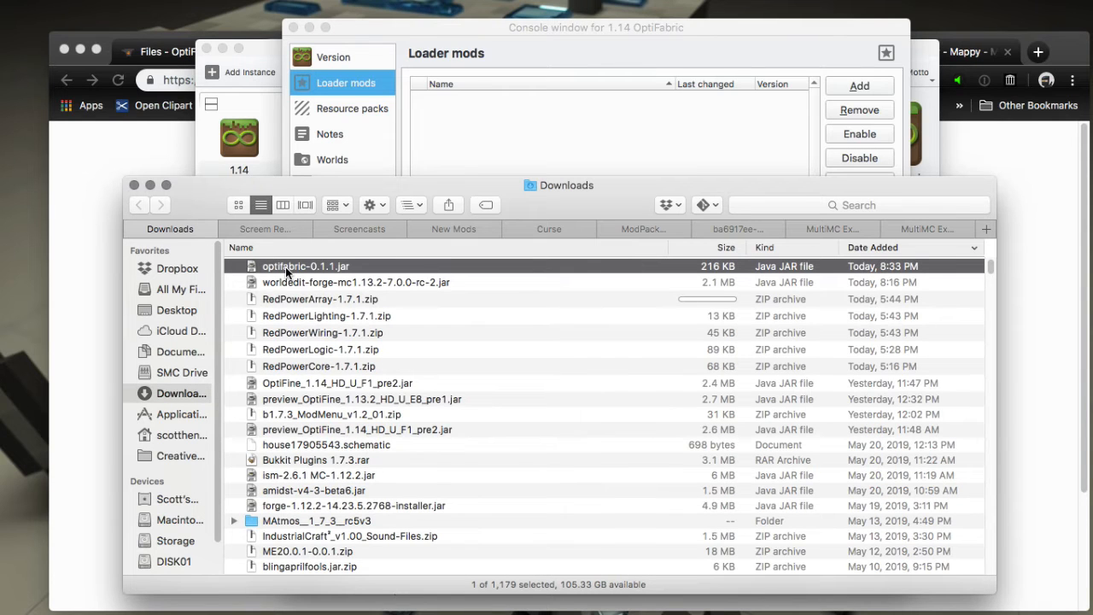
- Drag optifabric-0.1.1.jar into Loader mods, then select the preview OptiFine 1.14 HD U F1 pre2 jar
drag(305, 265, 473, 170)
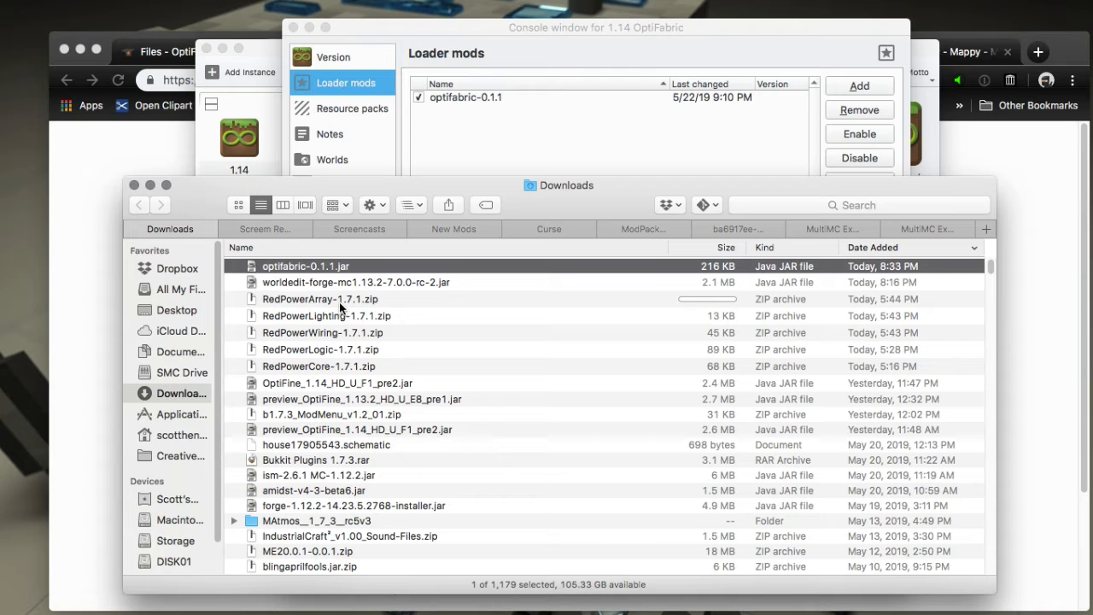
mouse_move(331, 388)
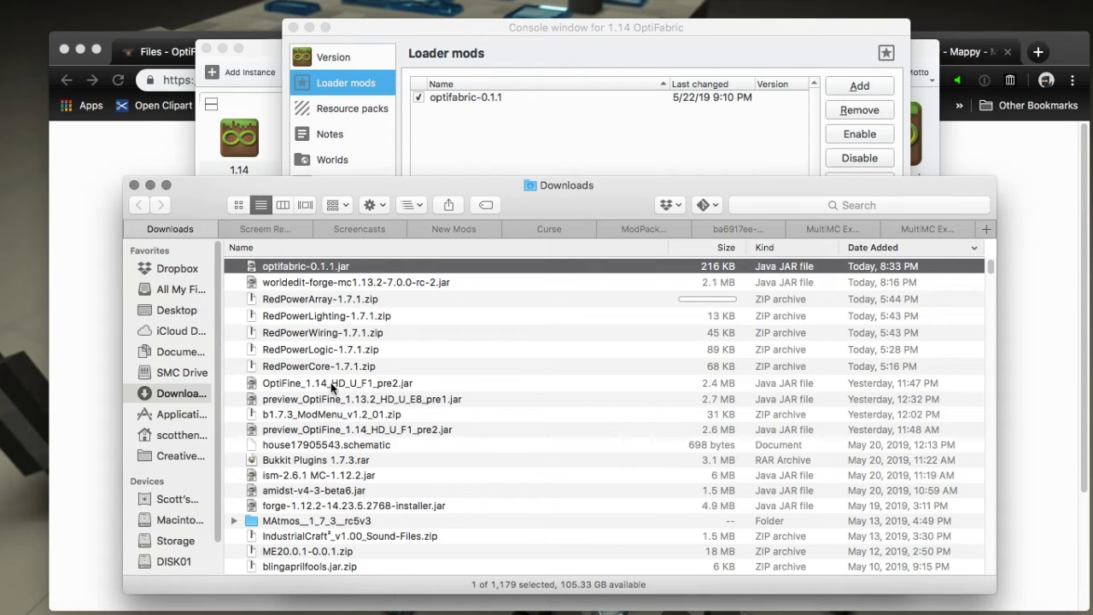
click(337, 382)
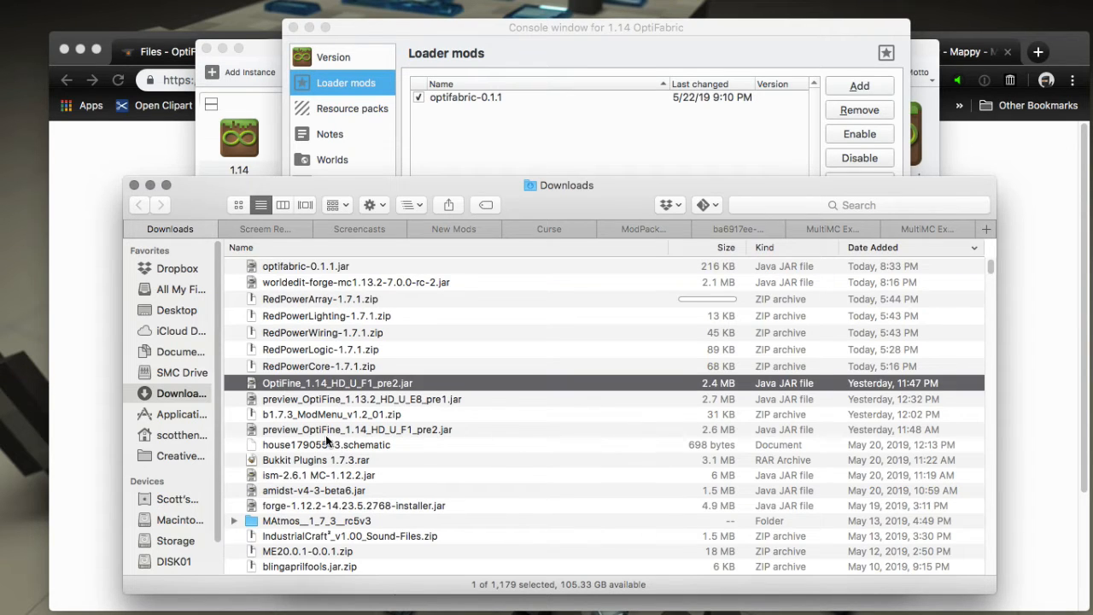
click(357, 430)
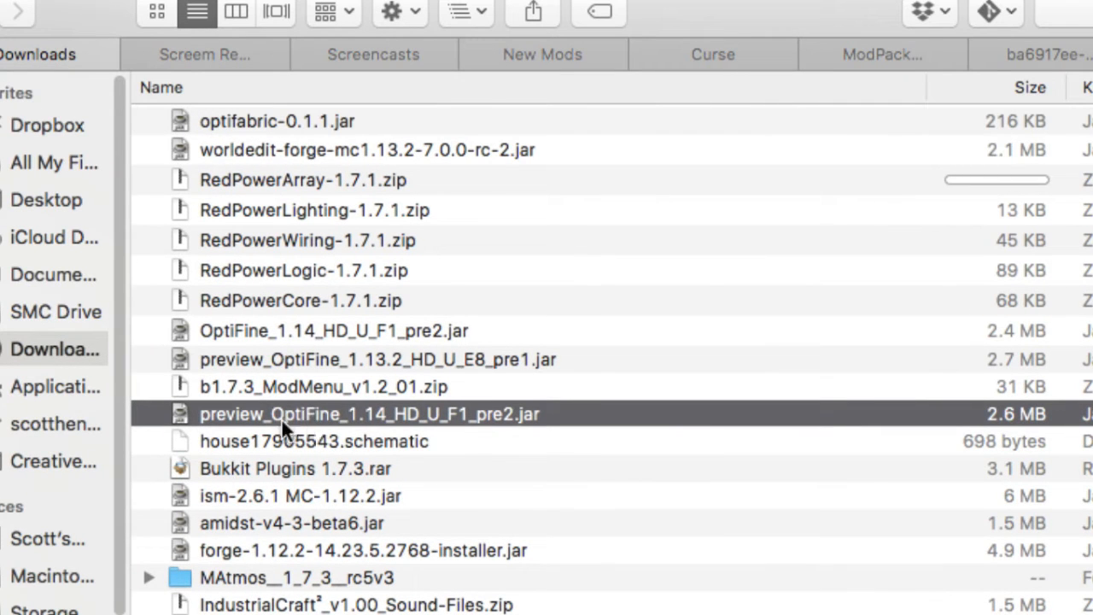
mouse_move(478, 427)
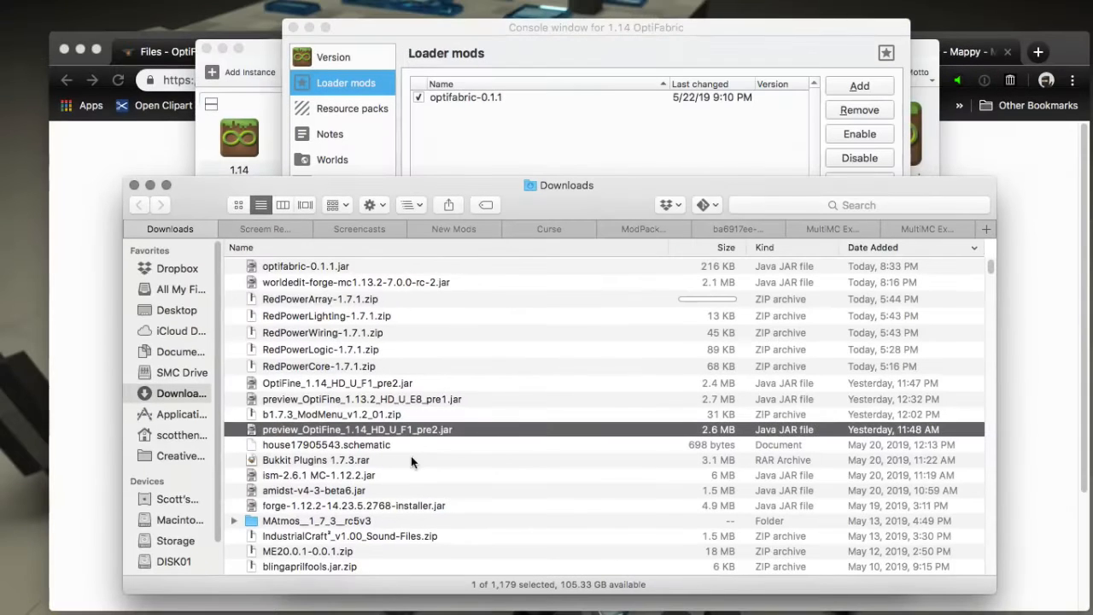
right_click(357, 429)
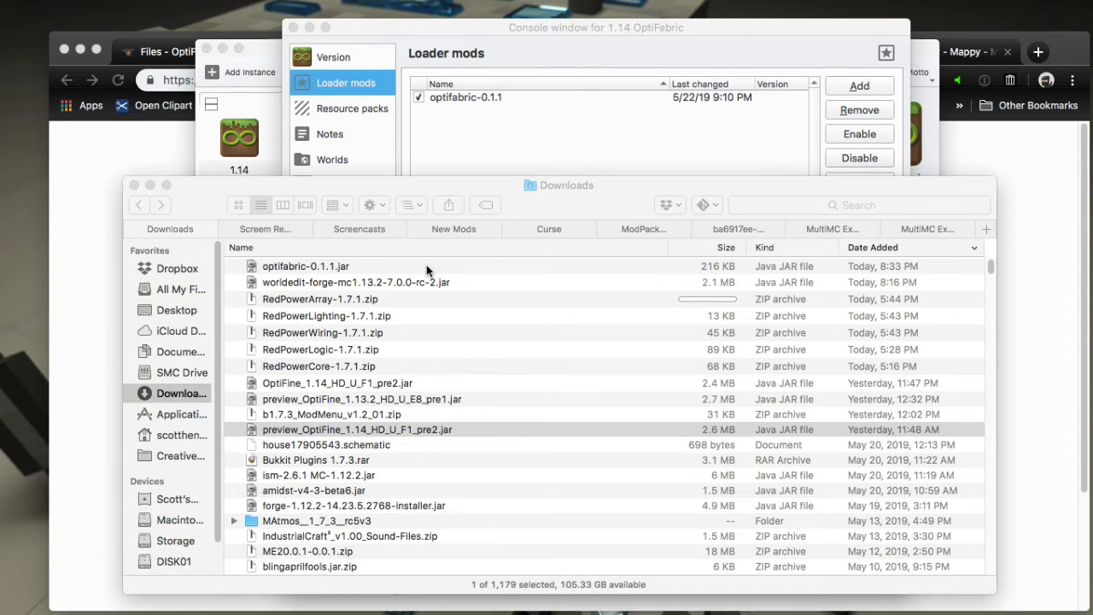
mouse_move(395, 389)
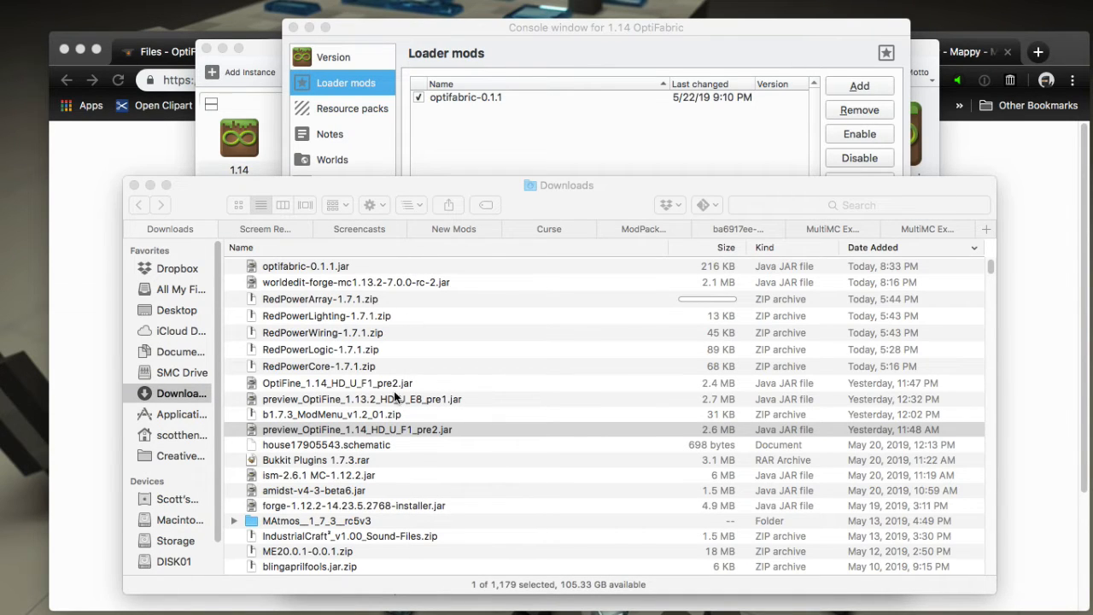
mouse_move(400, 375)
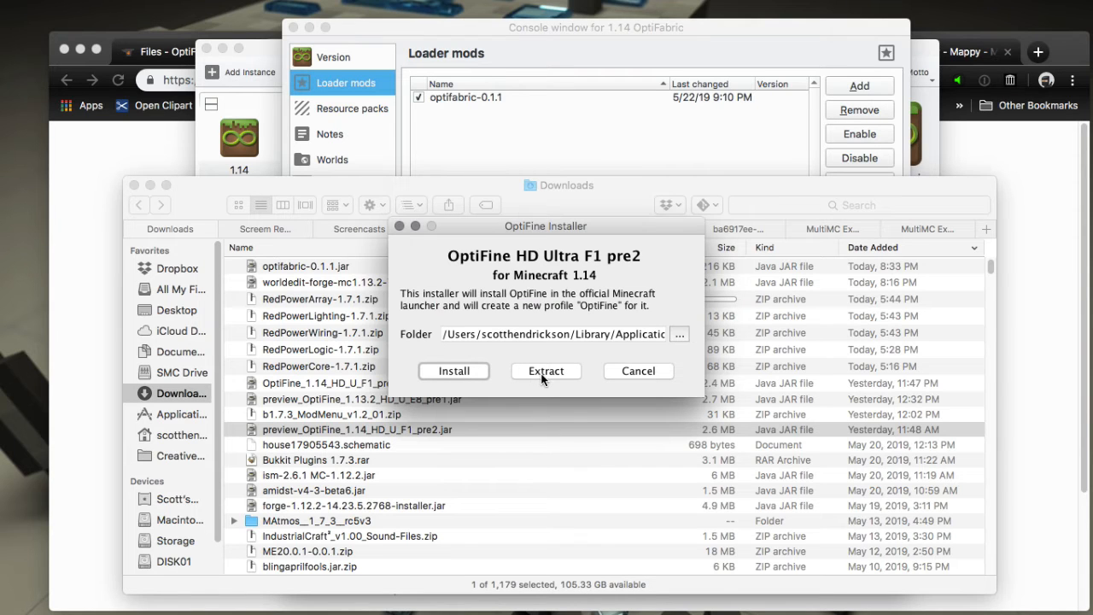
mouse_move(646, 391)
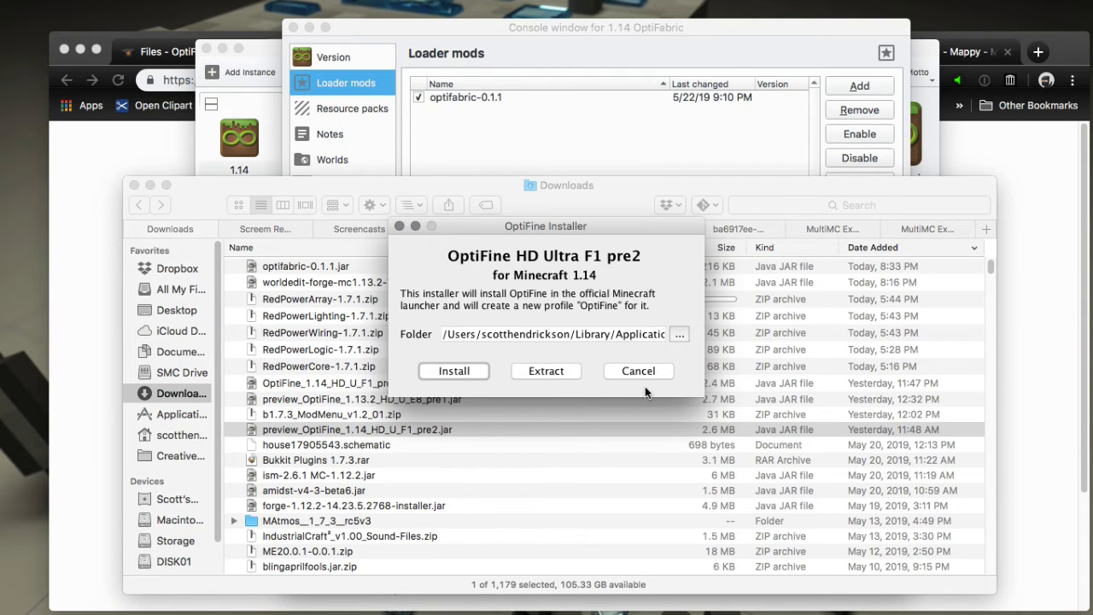
click(638, 370)
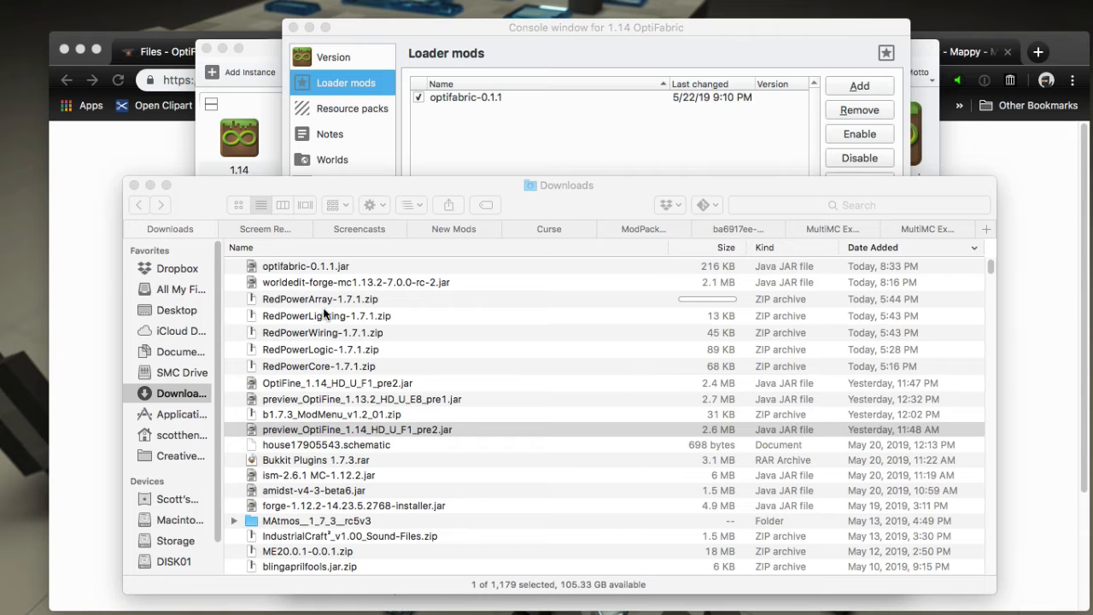
click(357, 429)
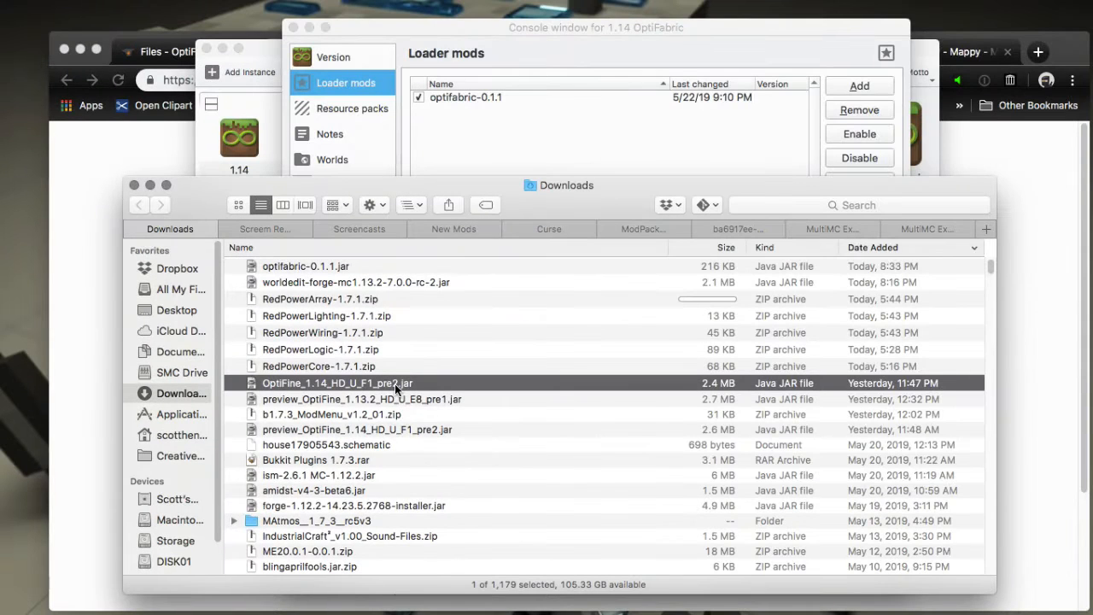
mouse_move(286, 365)
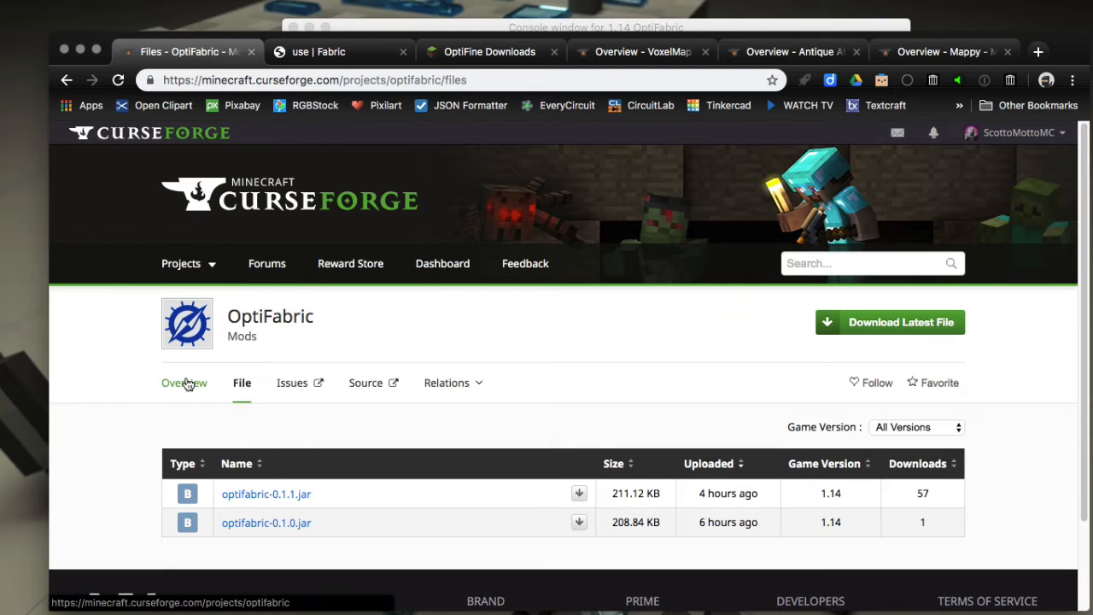
- Read the Installing section of OptiFabric's CurseForge overview
click(185, 381)
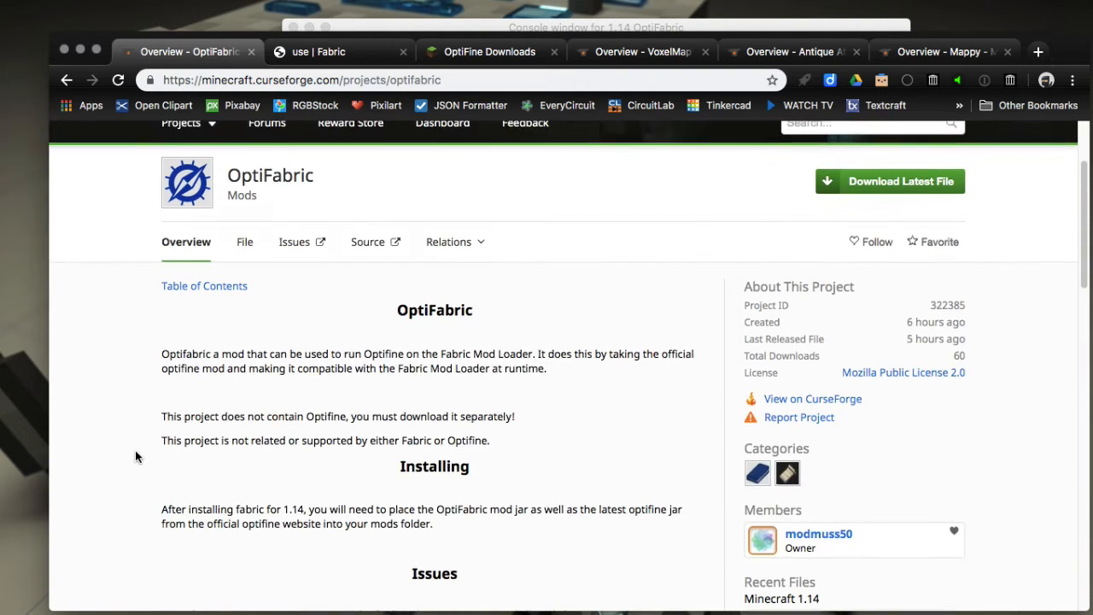
scroll(down, 3)
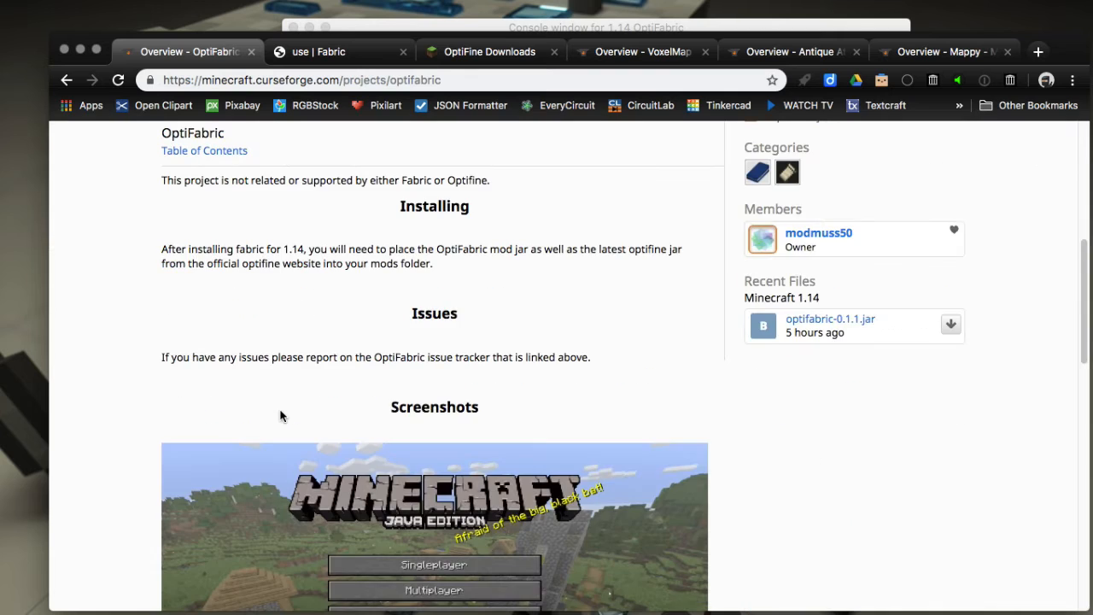
scroll(down, 3)
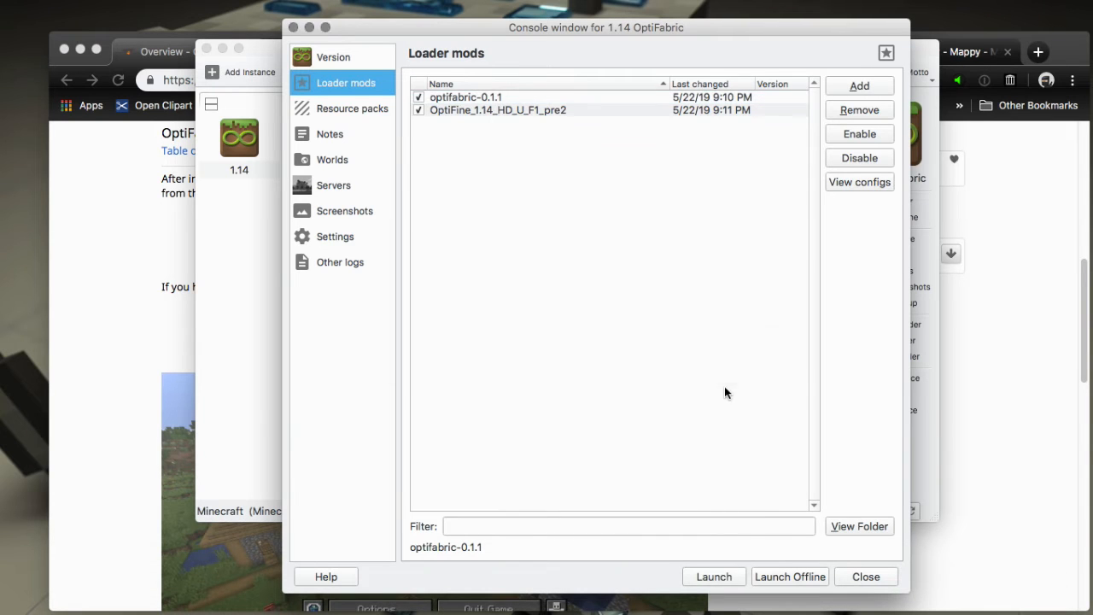
- Launch the 1.14 OptiFabric instance and watch its Minecraft log
click(714, 576)
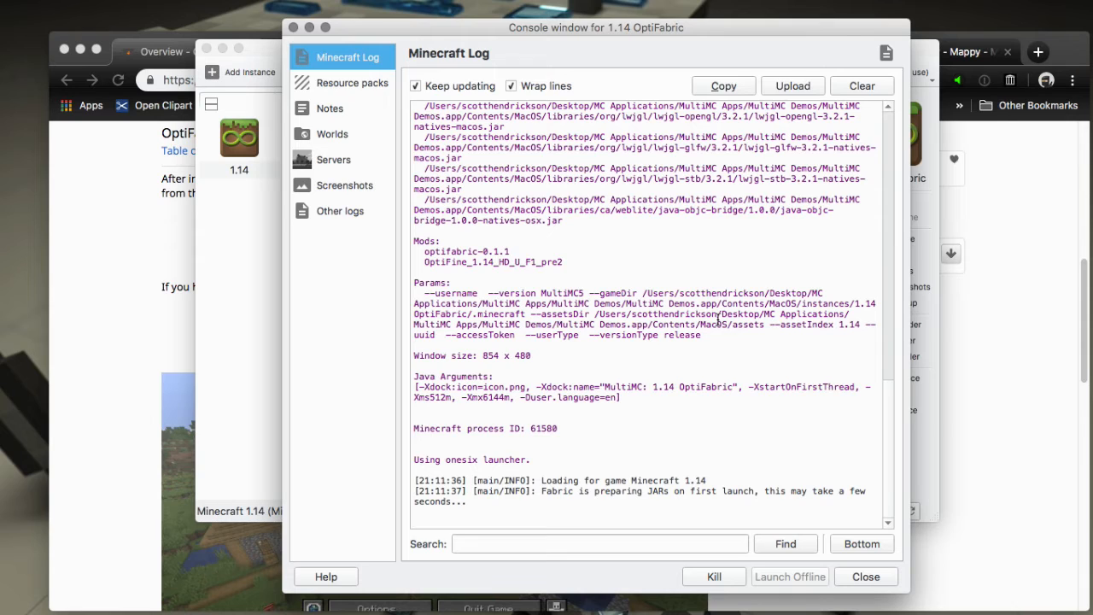
mouse_move(124, 293)
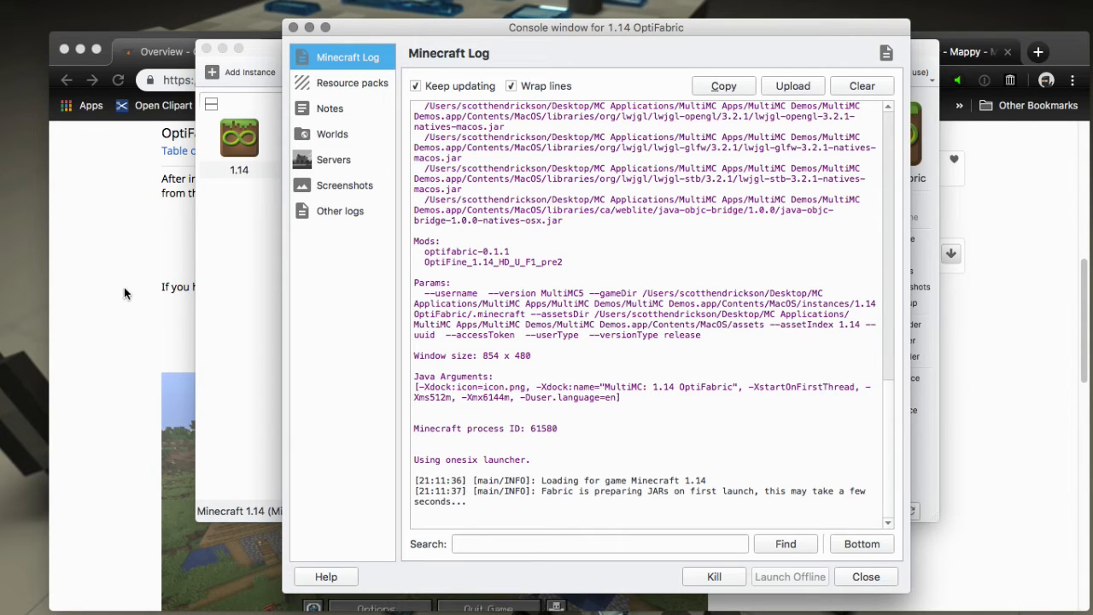
mouse_move(94, 306)
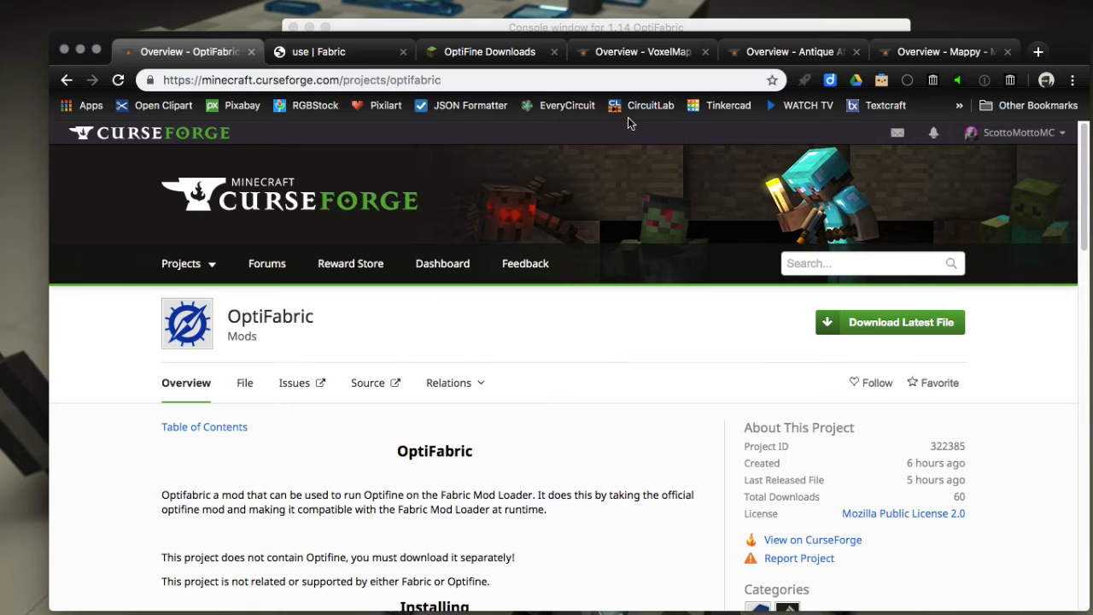
- Check VoxelMap's Fabric requirements and browse the Fabric API project page
click(640, 52)
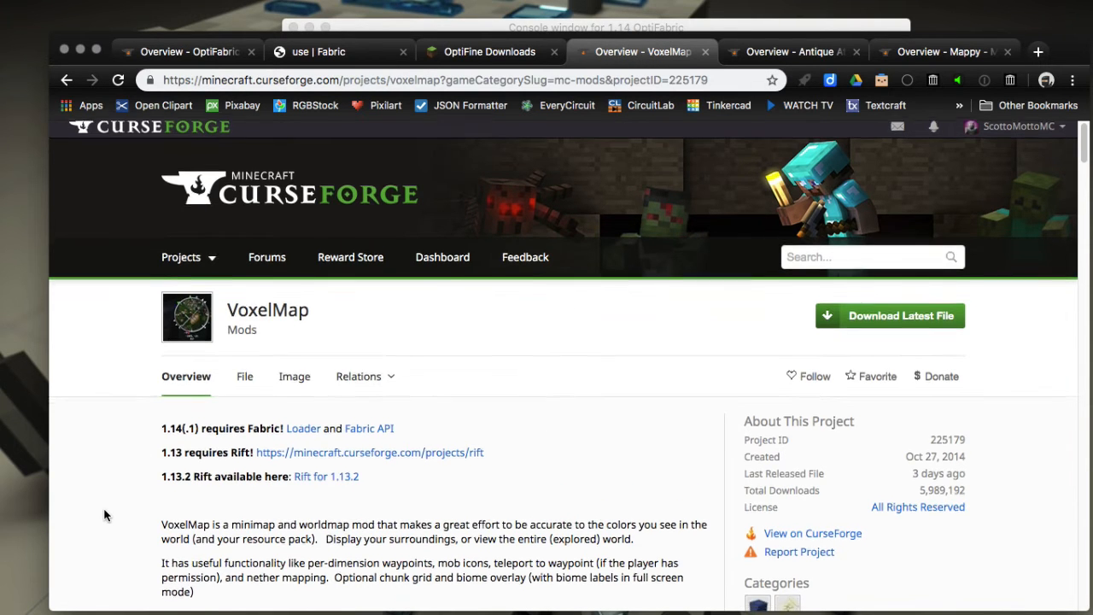
scroll(down, 3)
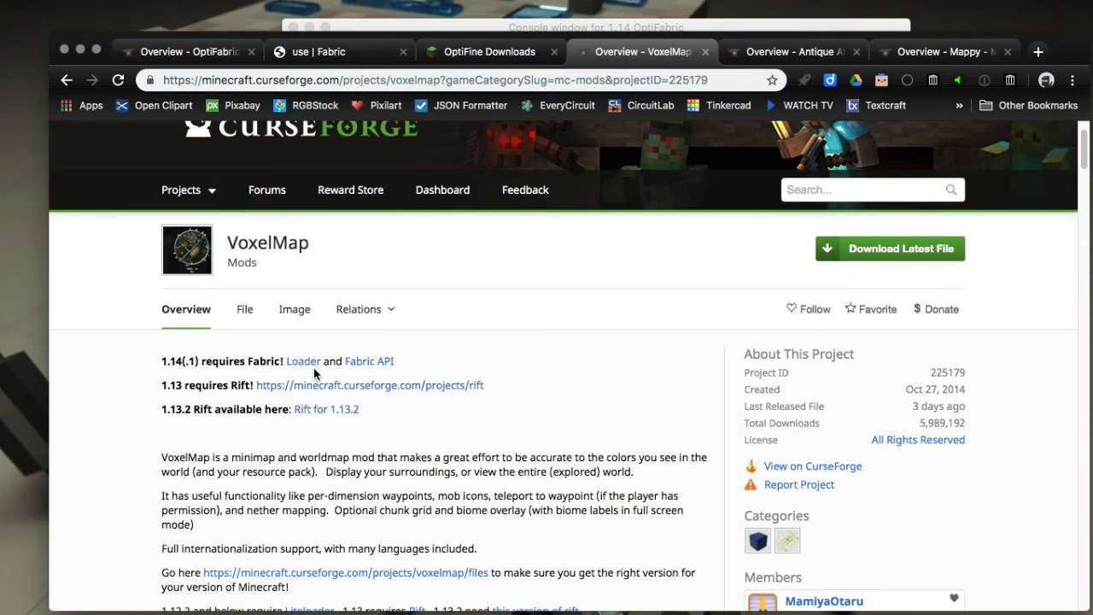
click(369, 360)
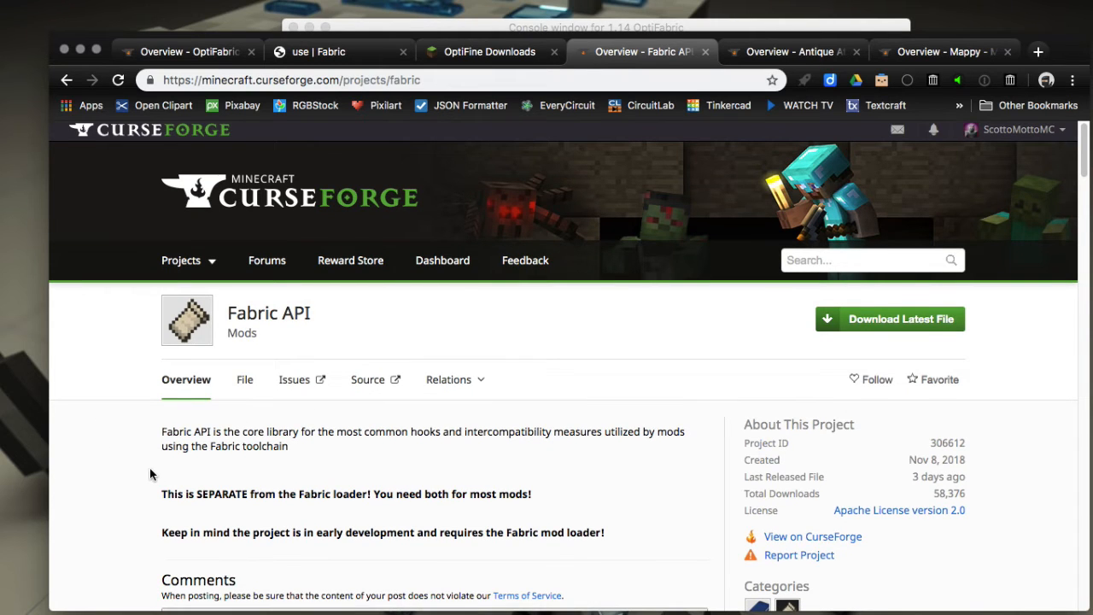
scroll(down, 3)
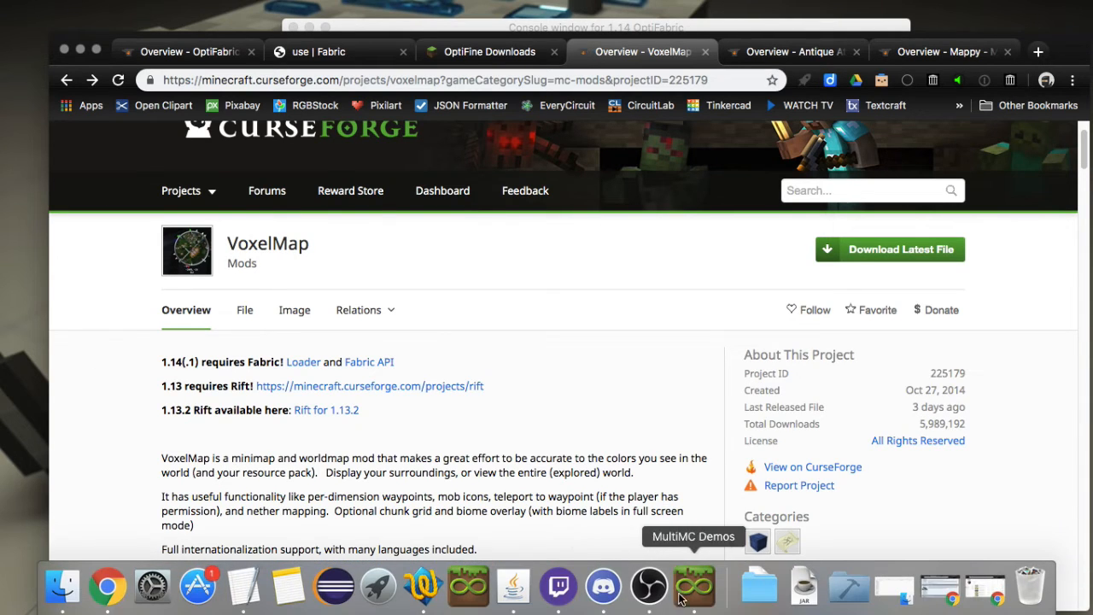
- Bring MultiMC's Minecraft Log forward and scroll to the lines confirming OptiFine loaded
click(693, 586)
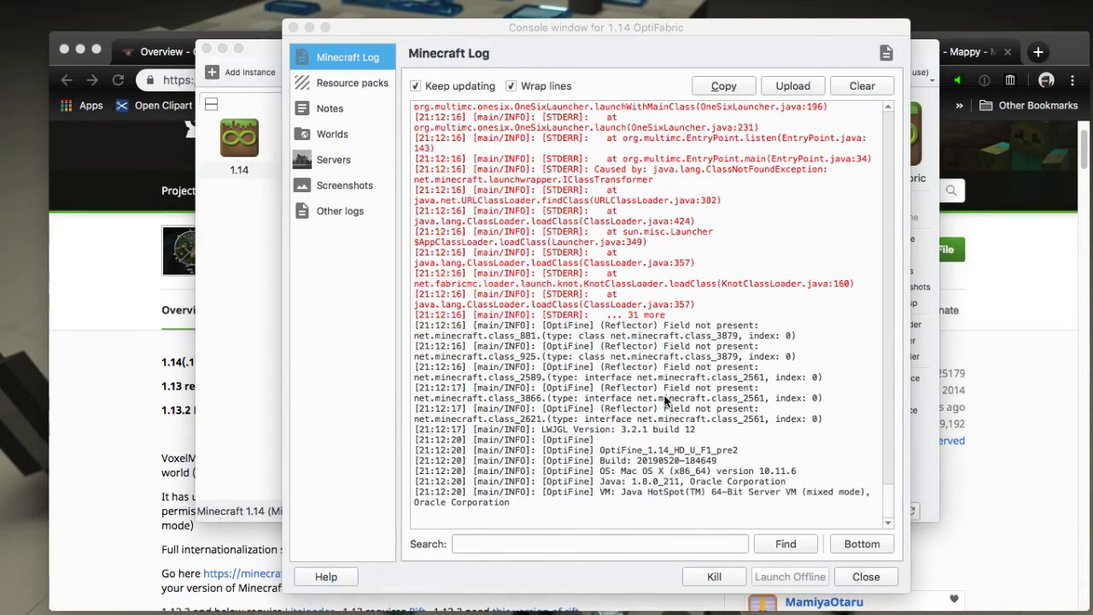
scroll(down, 3)
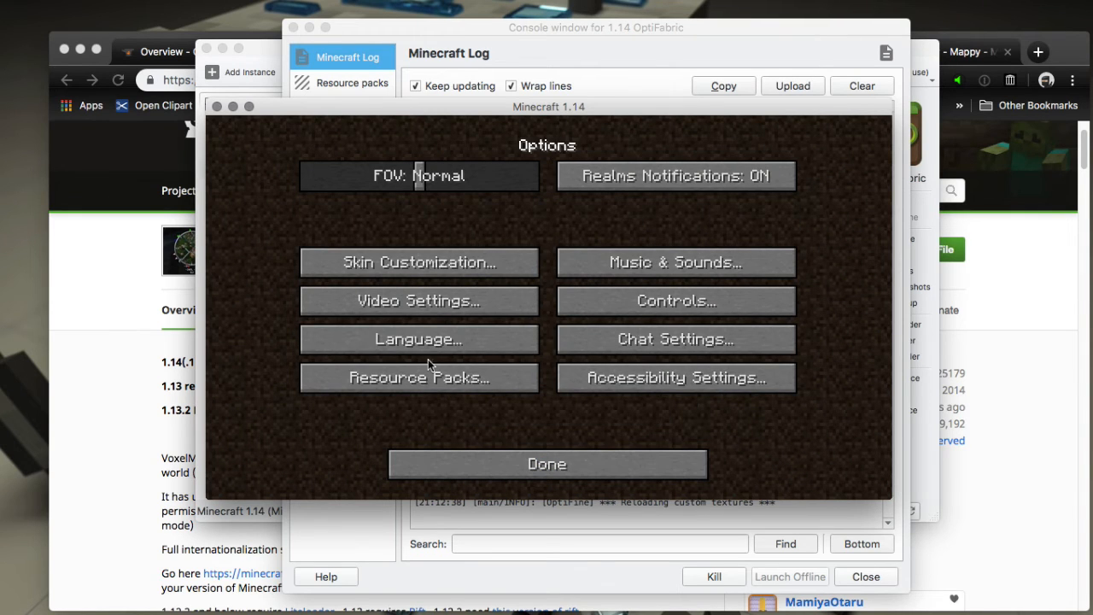
- Open OptiFine's Video Settings and set Dynamic Lights to Fancy
click(417, 299)
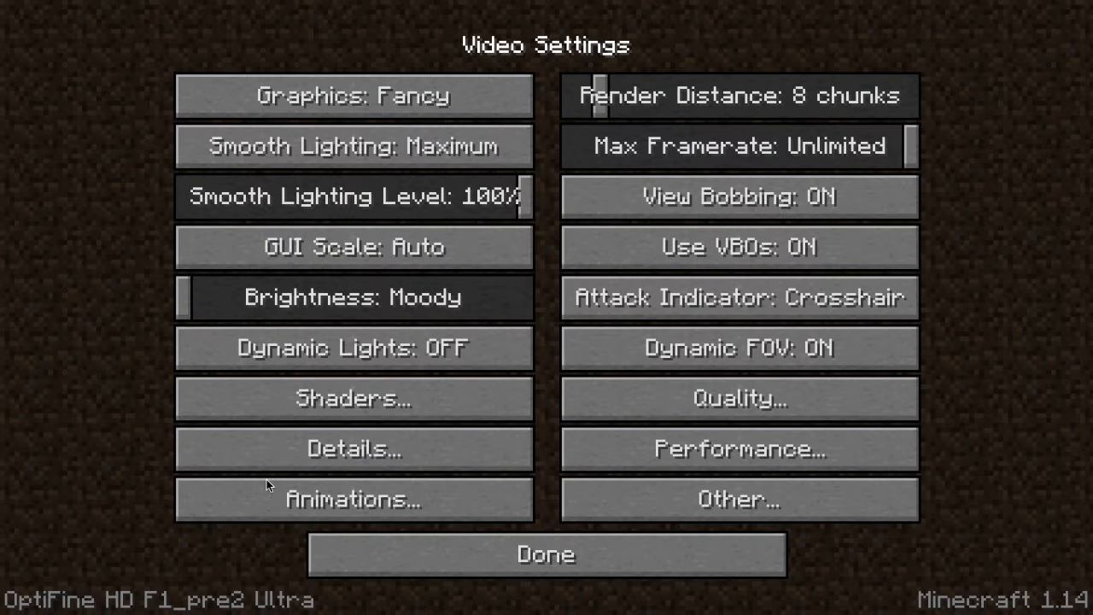
mouse_move(167, 609)
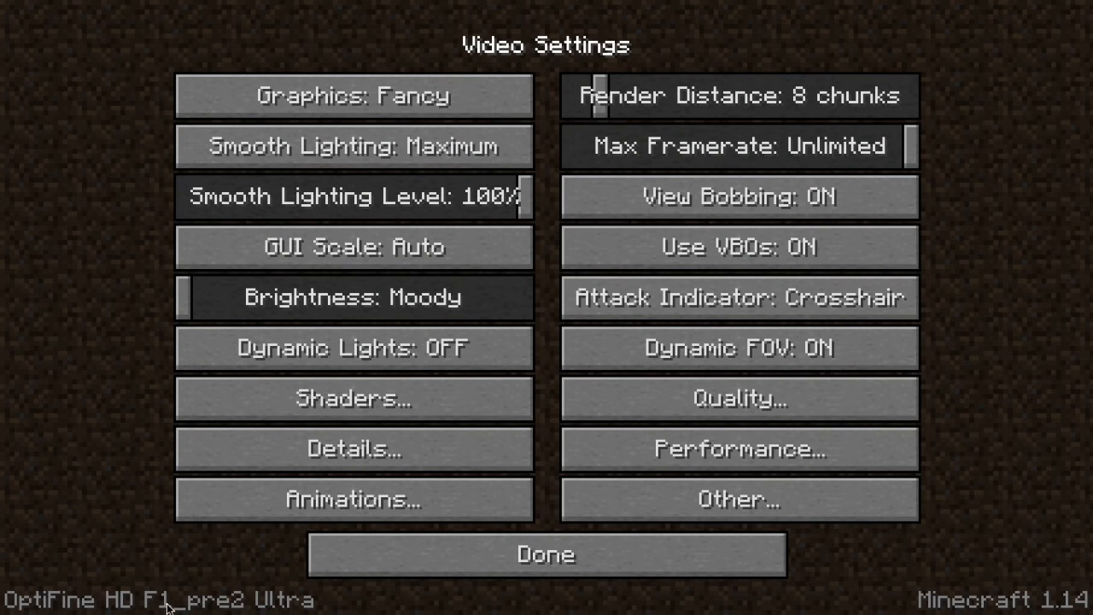
click(353, 348)
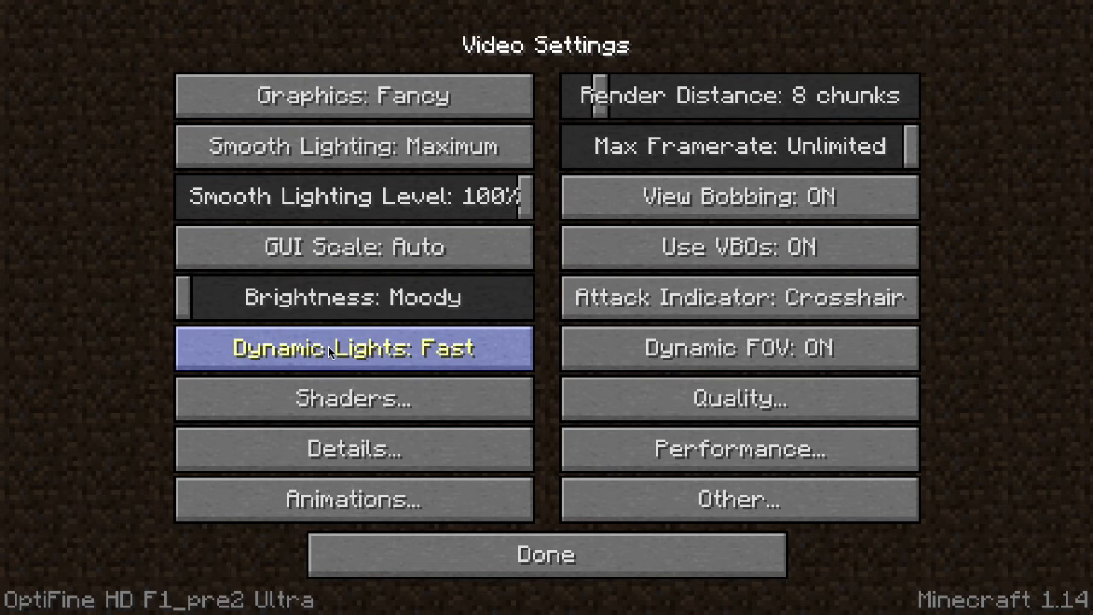
click(353, 347)
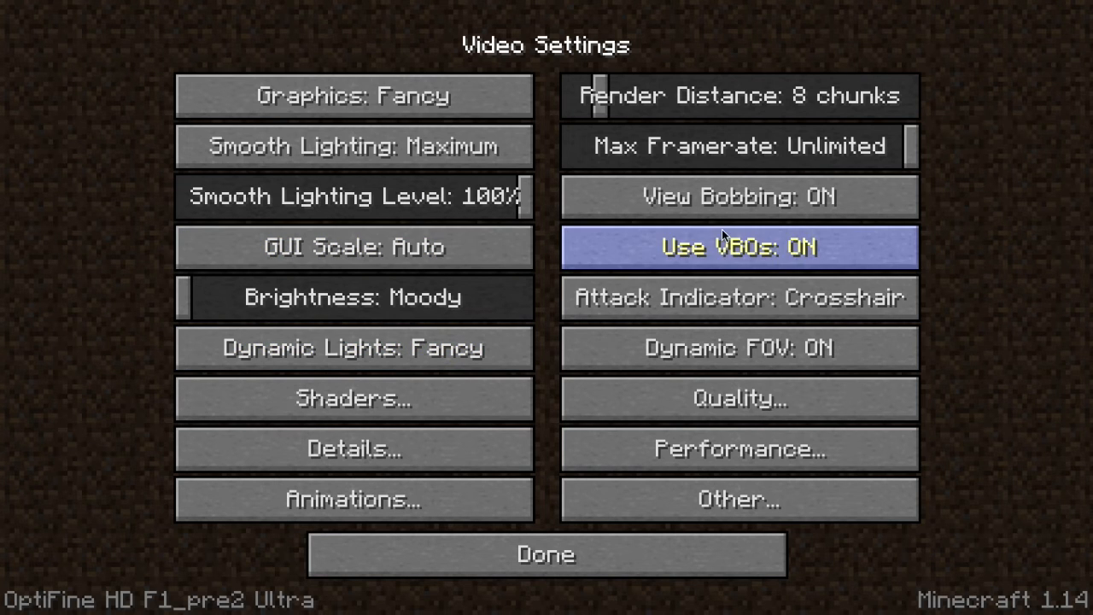
mouse_move(715, 145)
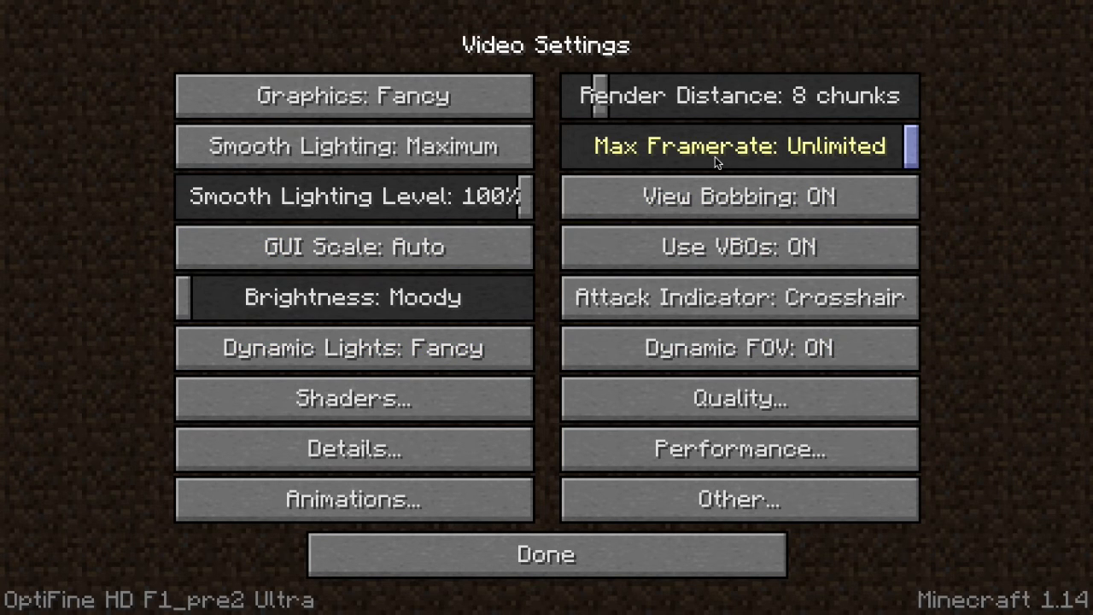
mouse_move(543, 164)
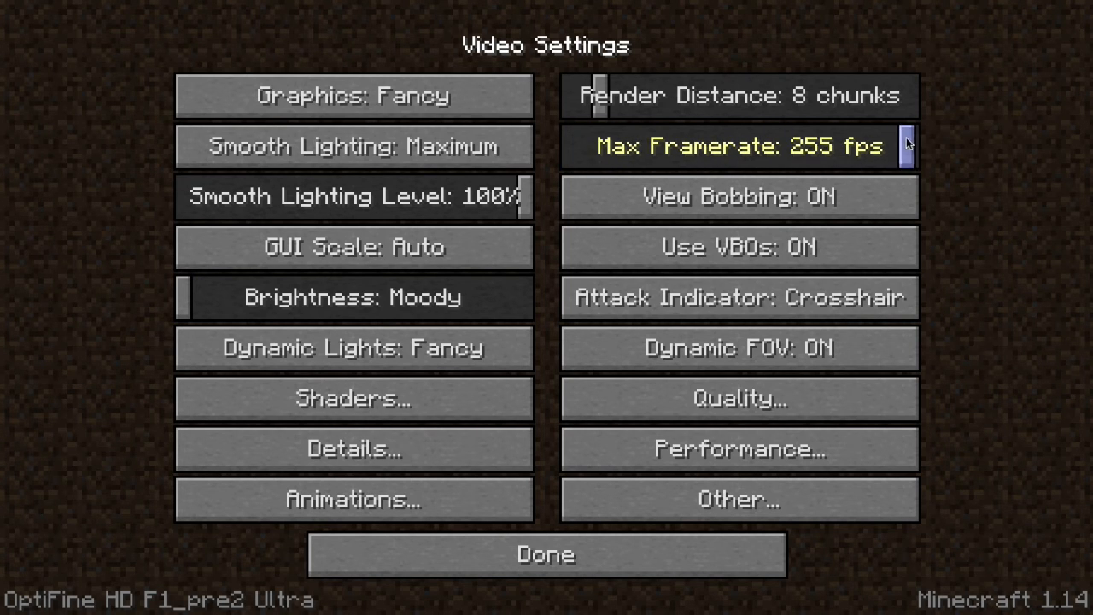
- Try a 35 fps Max Framerate, restore Unlimited, and return to Options
drag(907, 146, 570, 146)
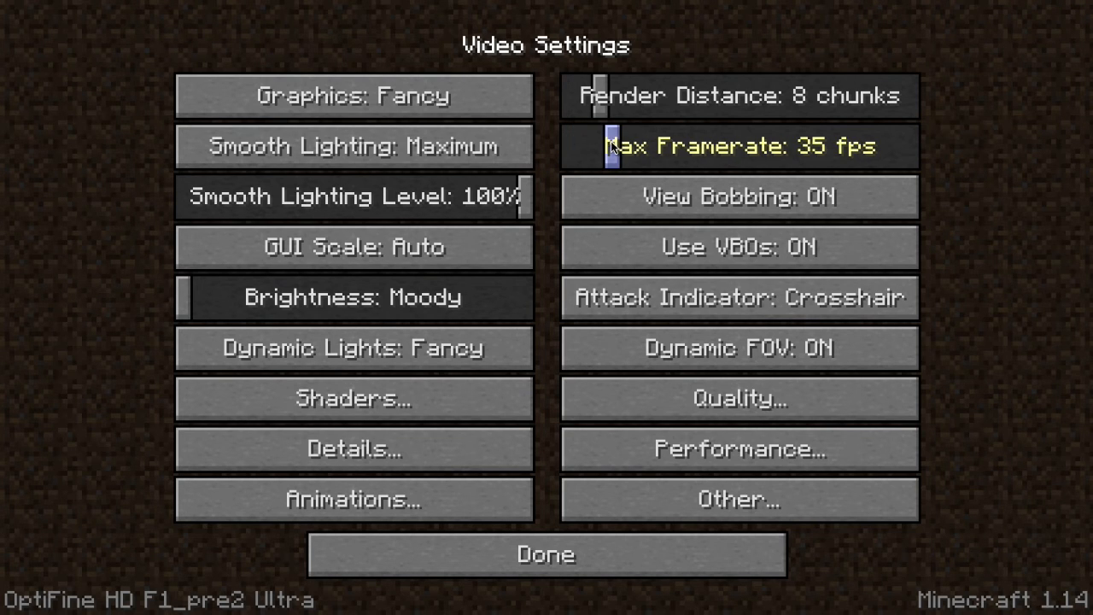
click(739, 146)
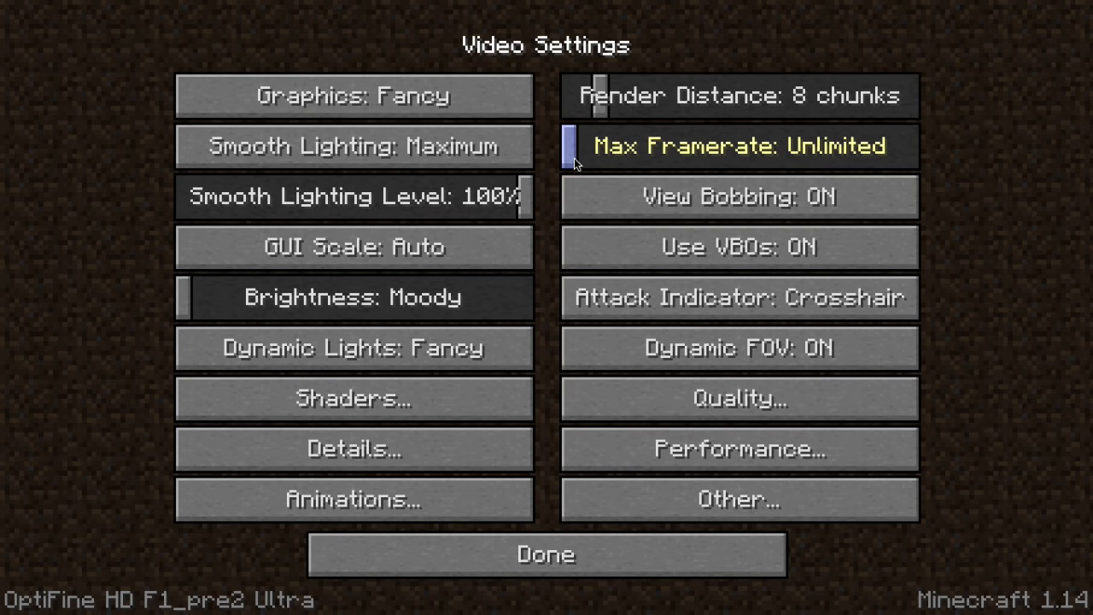
click(544, 553)
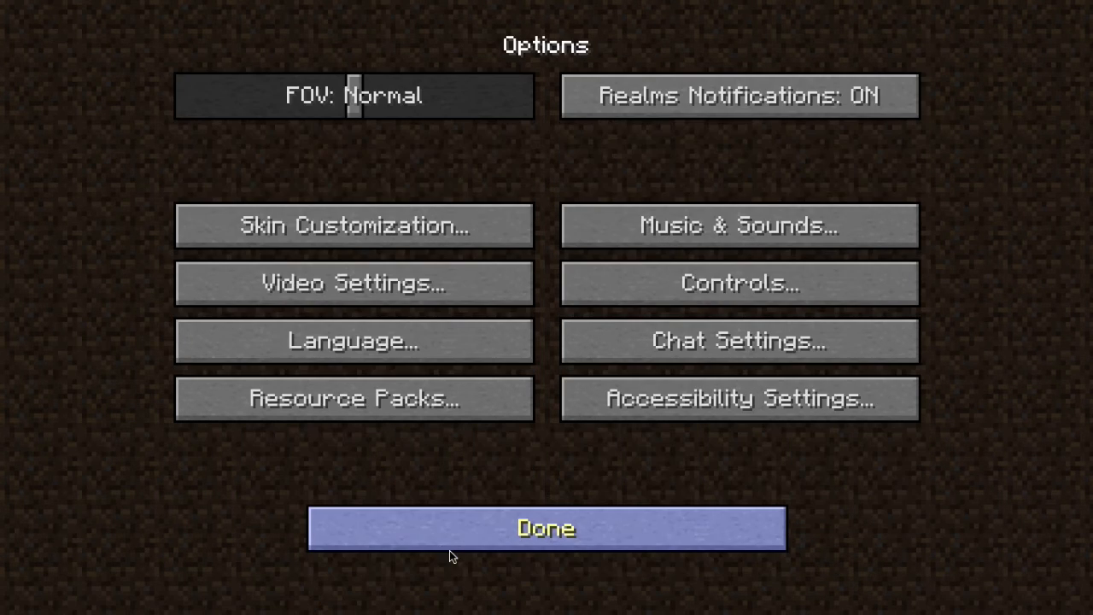
- Quit the game, review the Minecraft 1.14 and FabricLoader components, then return to OptiFabric's CurseForge page
click(545, 527)
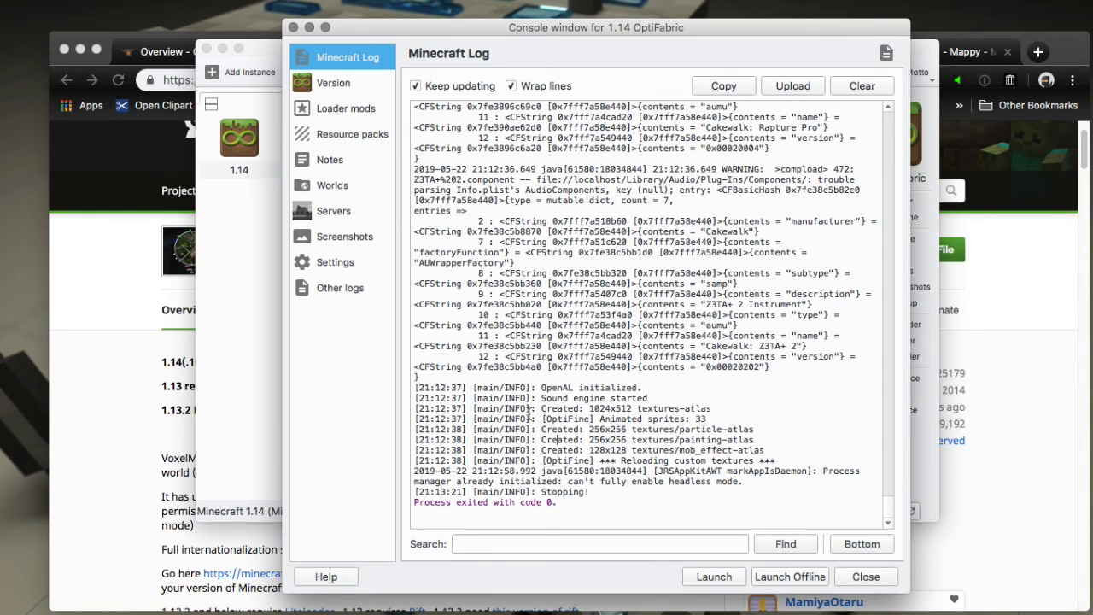
click(333, 82)
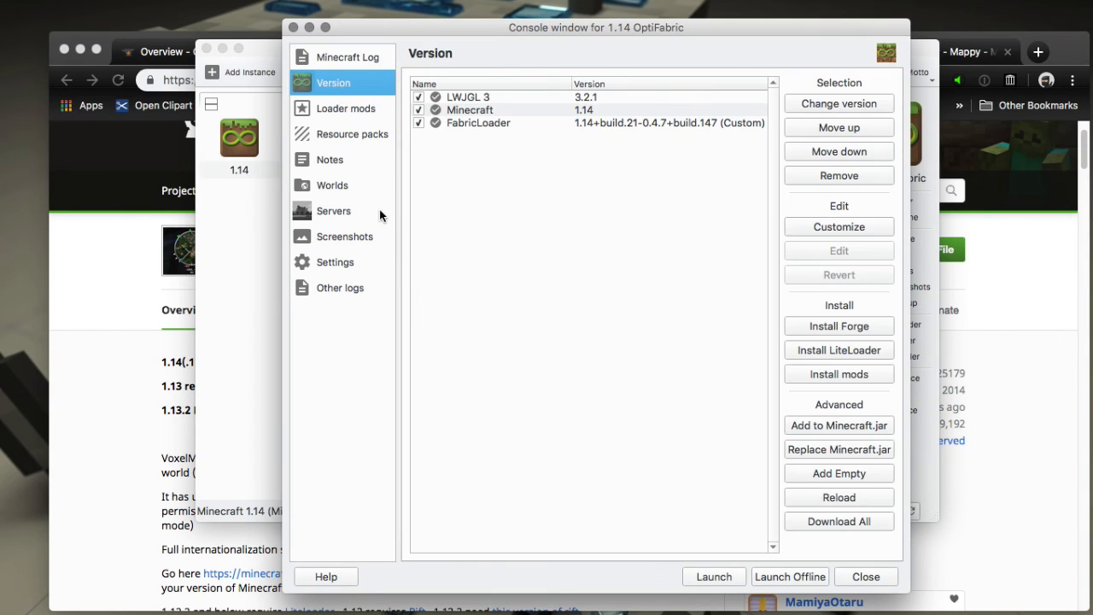
mouse_move(383, 221)
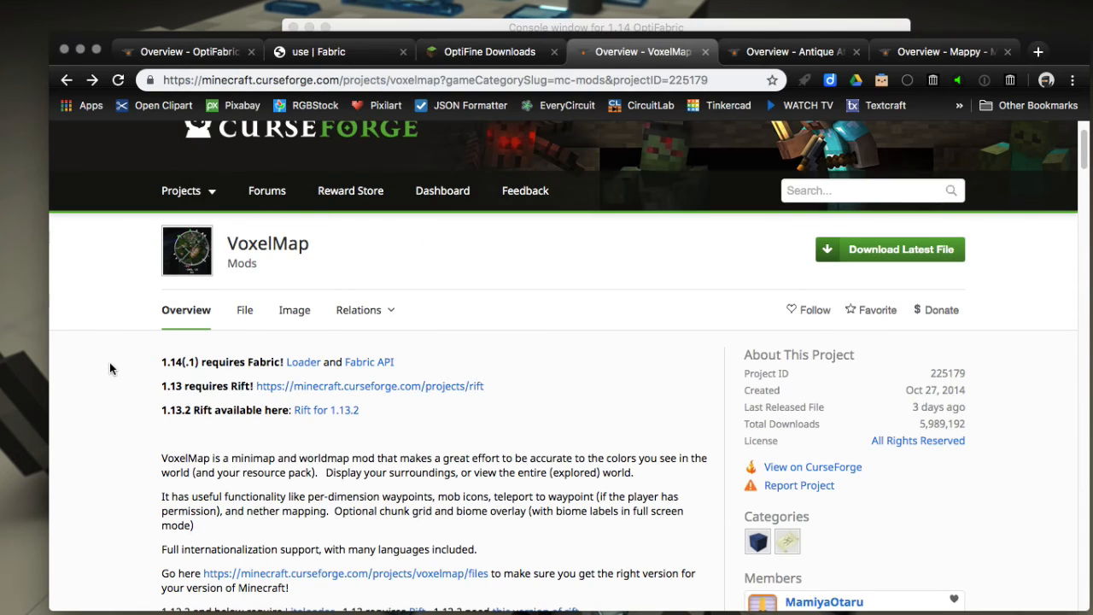
click(186, 52)
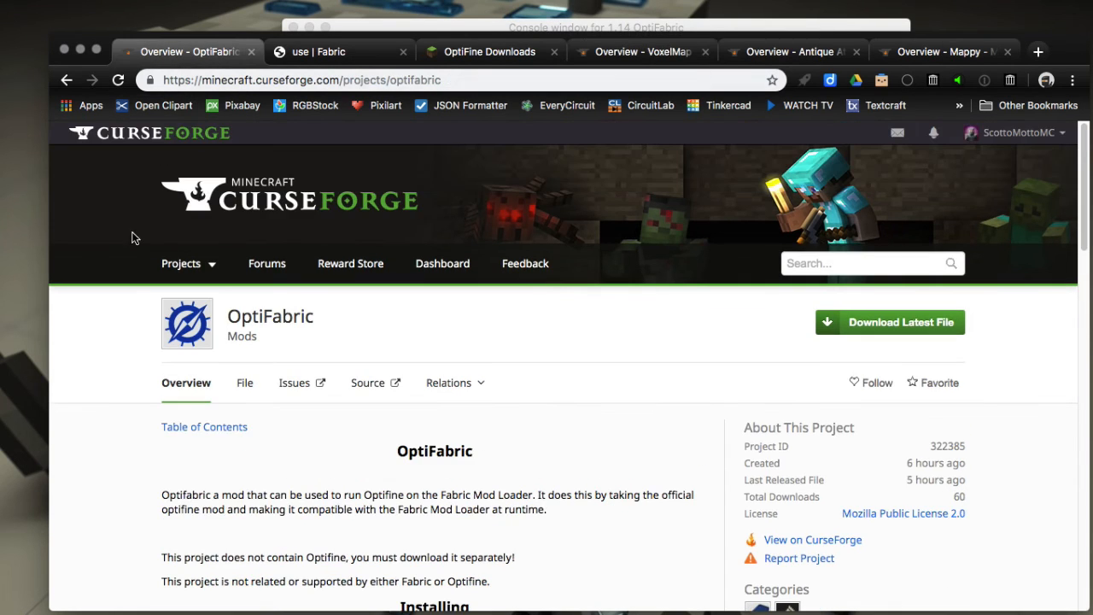